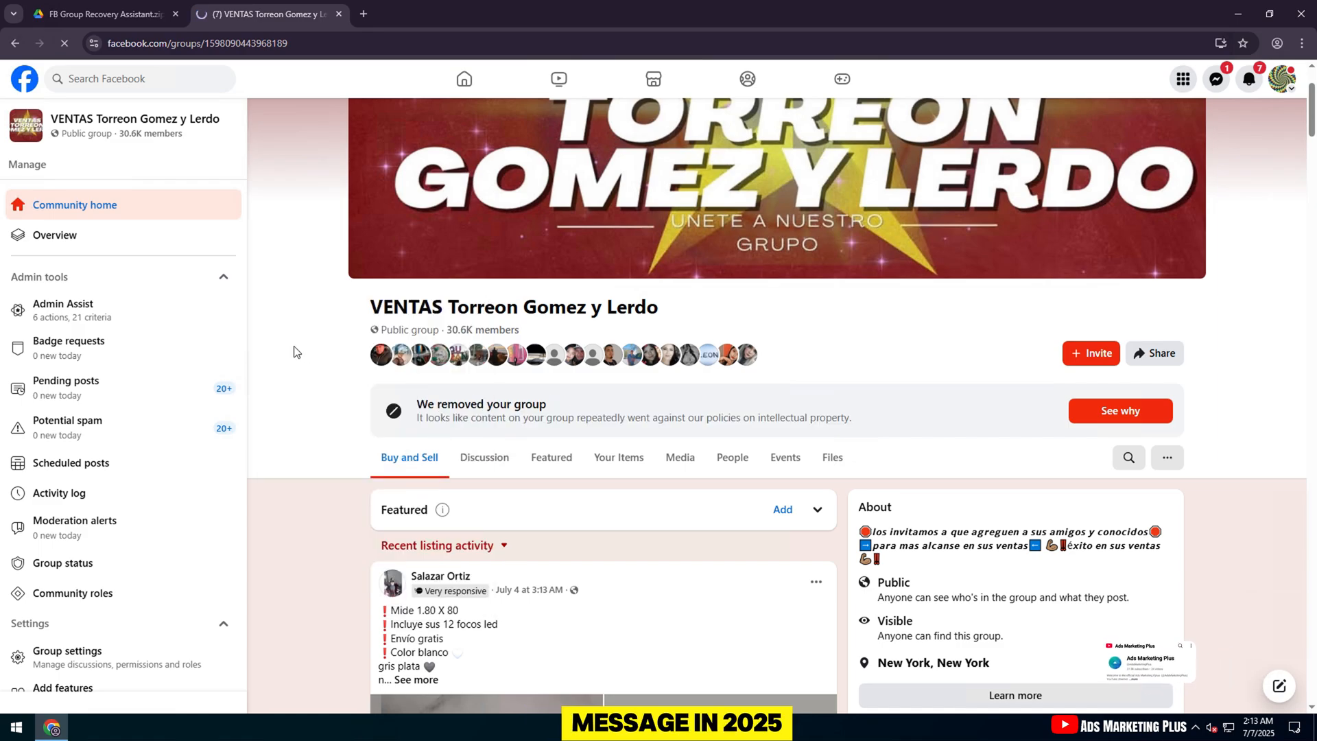
# - View the VENTAS Torreon Gomez y Lerdo group status page and read the suspension explanation
pyautogui.scroll(-3)
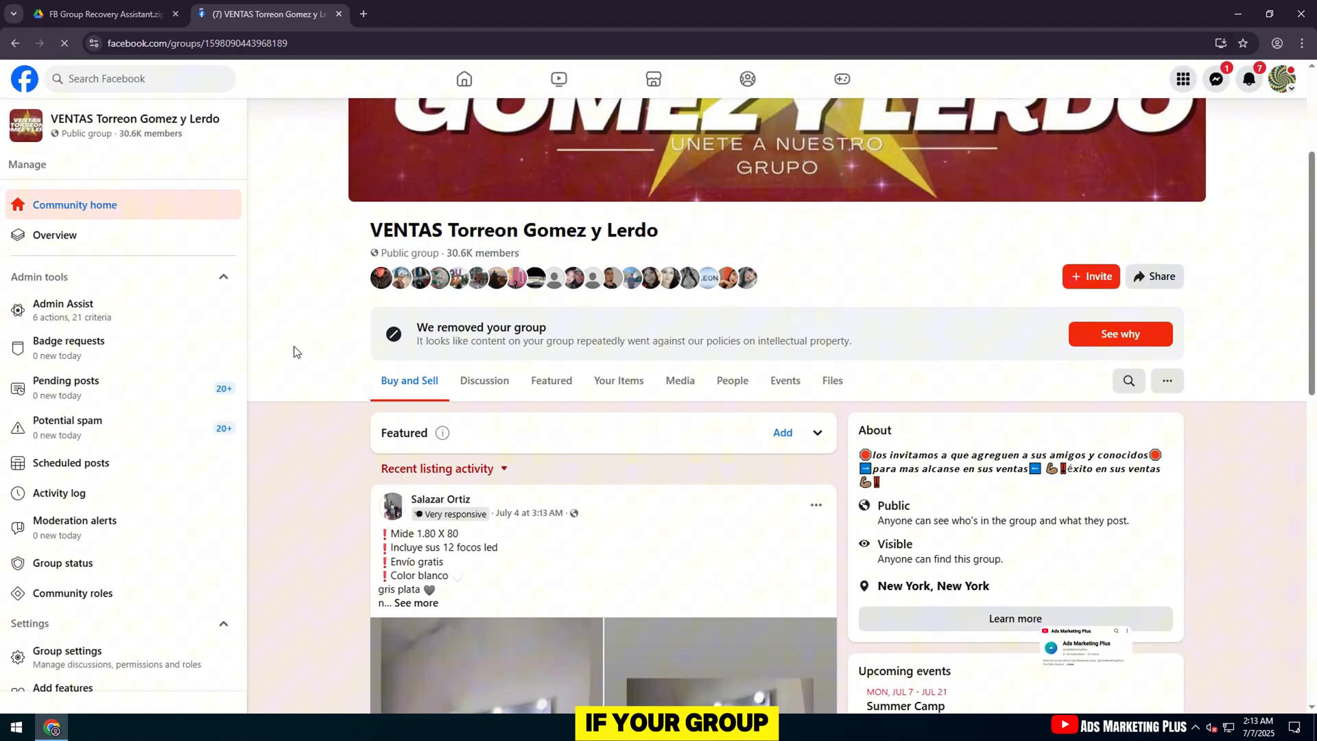
pyautogui.click(62, 562)
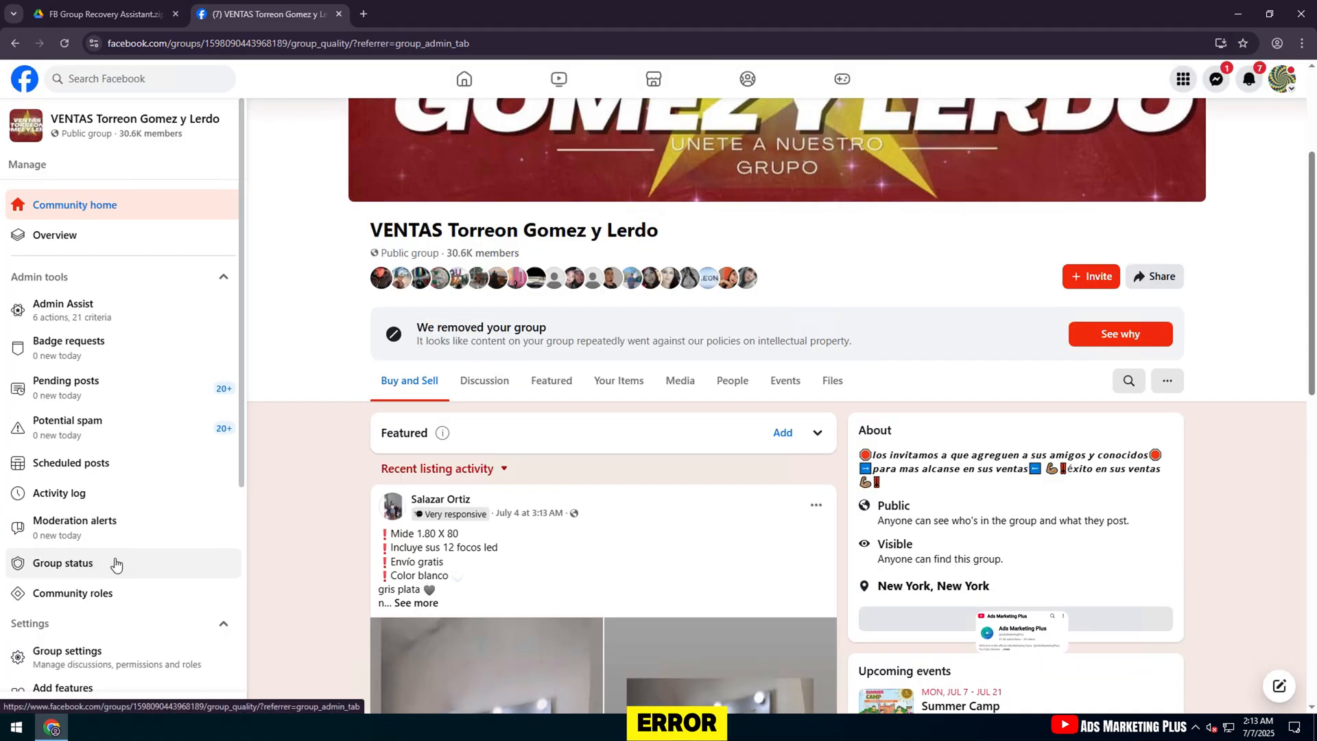
pyautogui.click(63, 562)
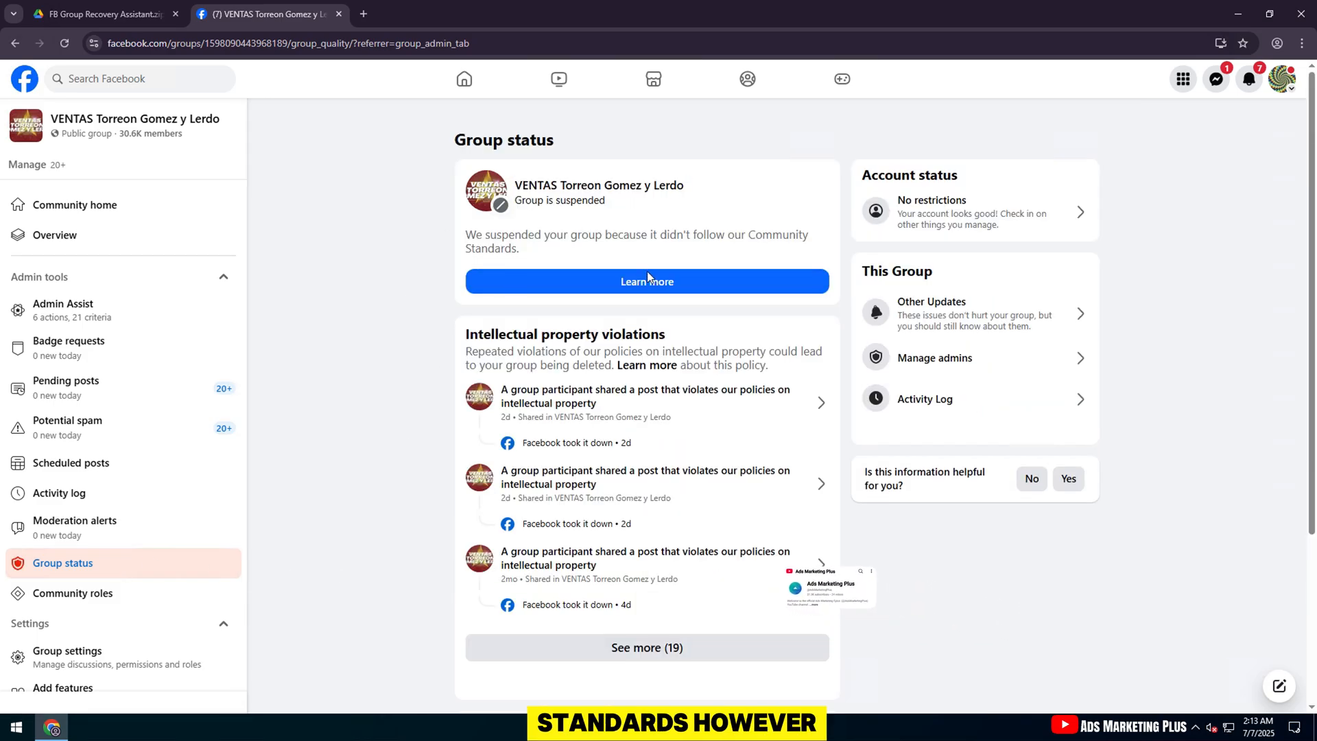
pyautogui.click(646, 281)
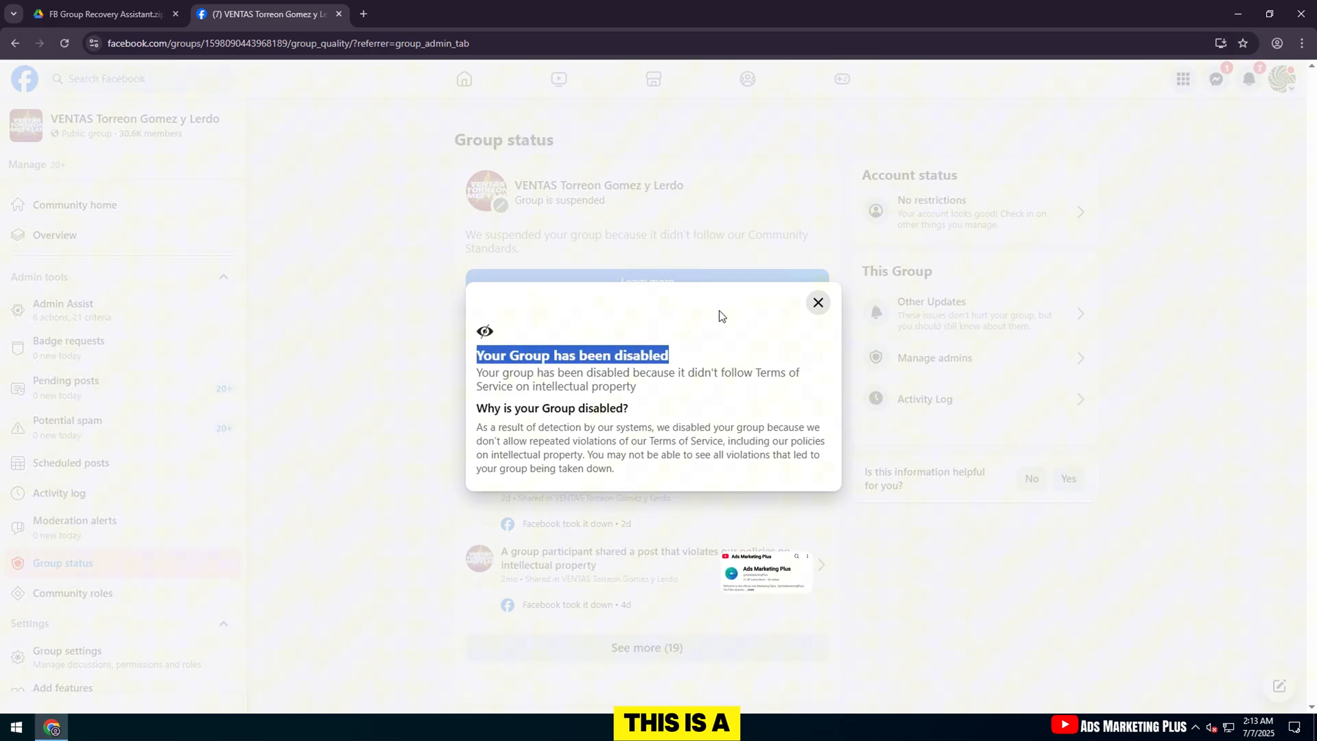
pyautogui.click(817, 301)
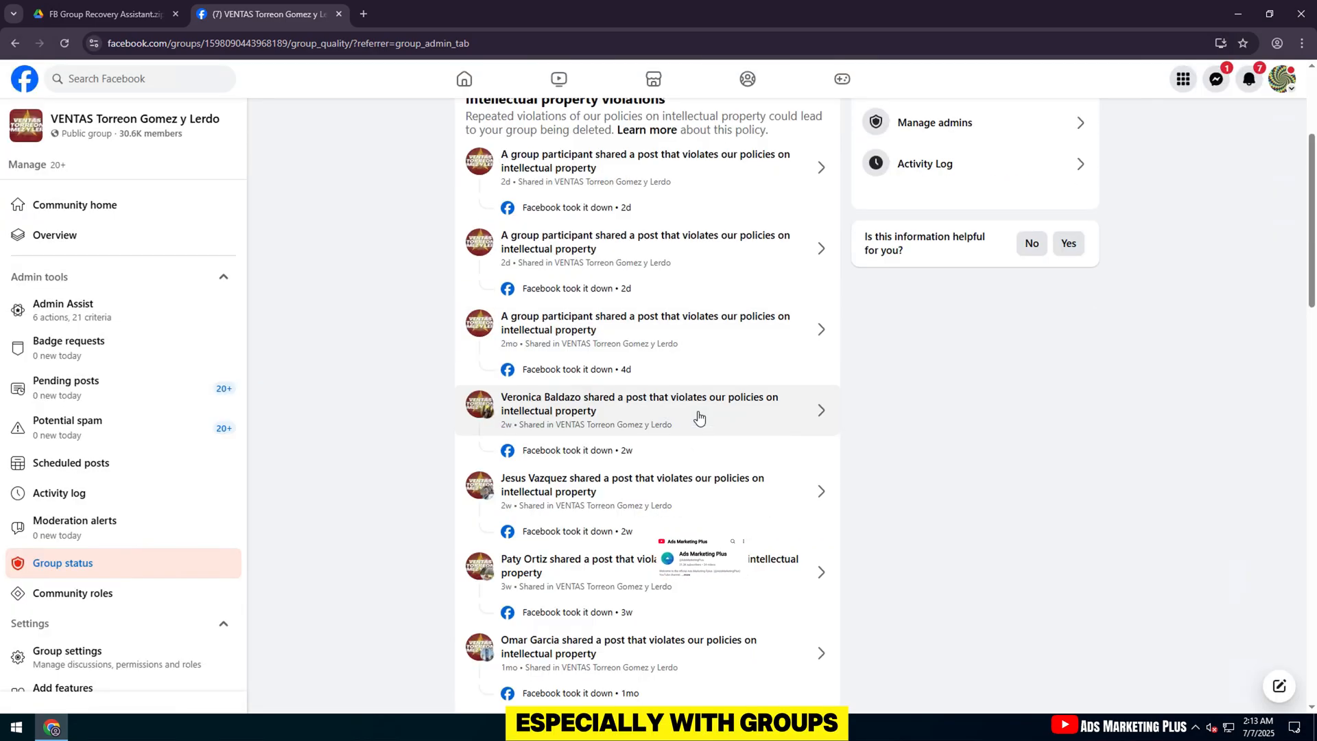
# - Recheck the intellectual-property suspension explanation, then leave it to fetch the recovery-assistant zip
pyautogui.scroll(-3)
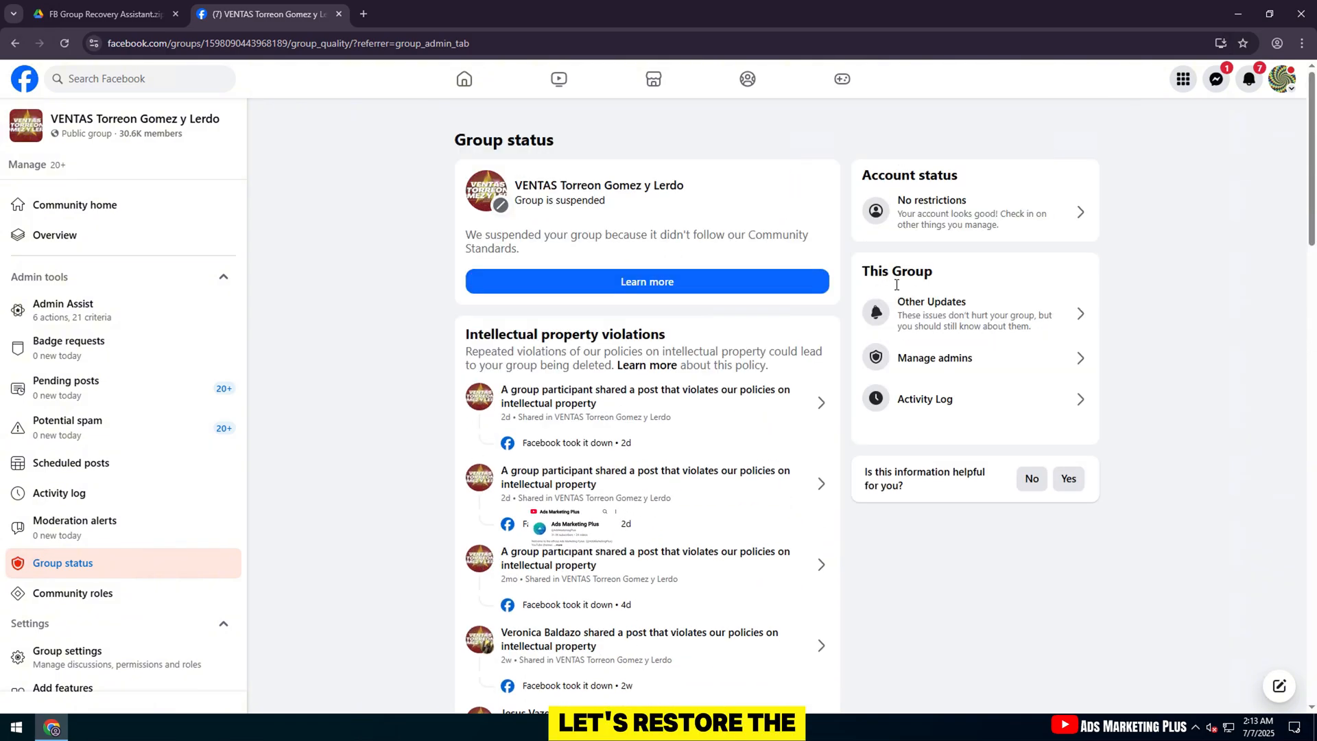
pyautogui.click(646, 281)
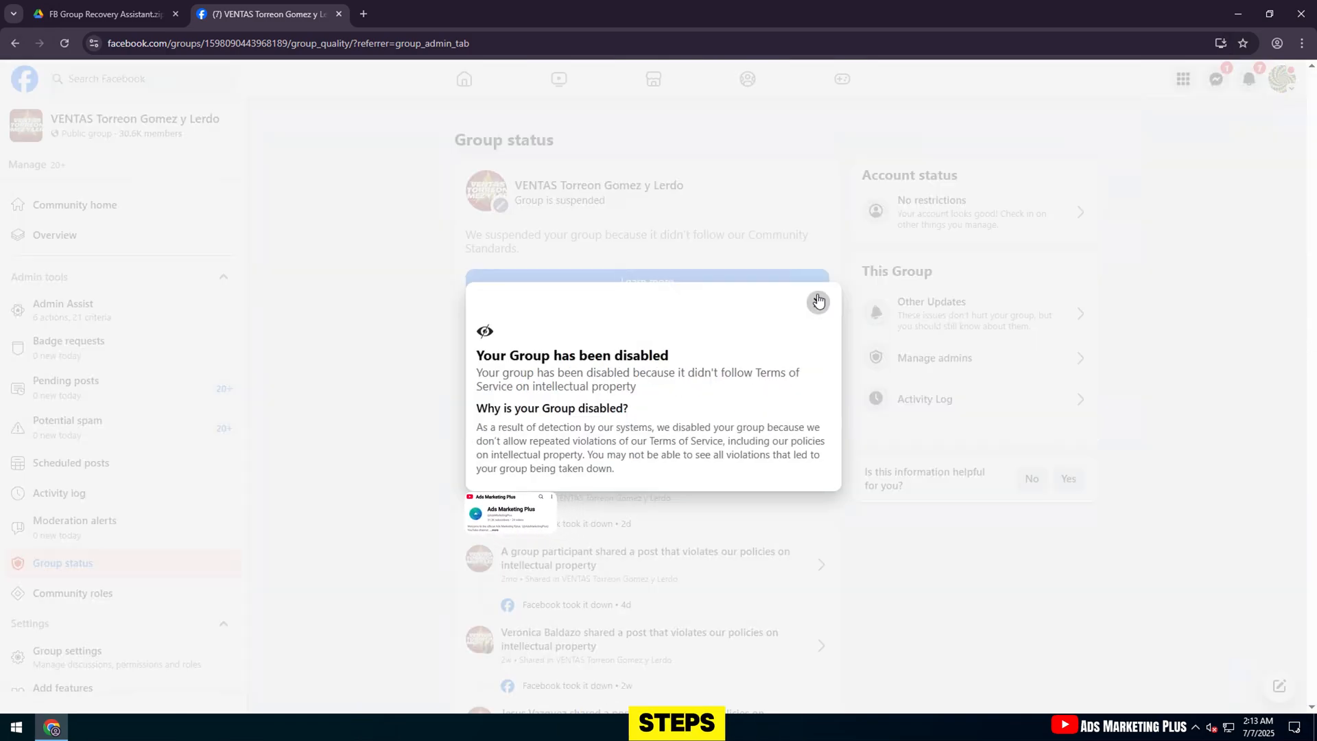
pyautogui.click(100, 13)
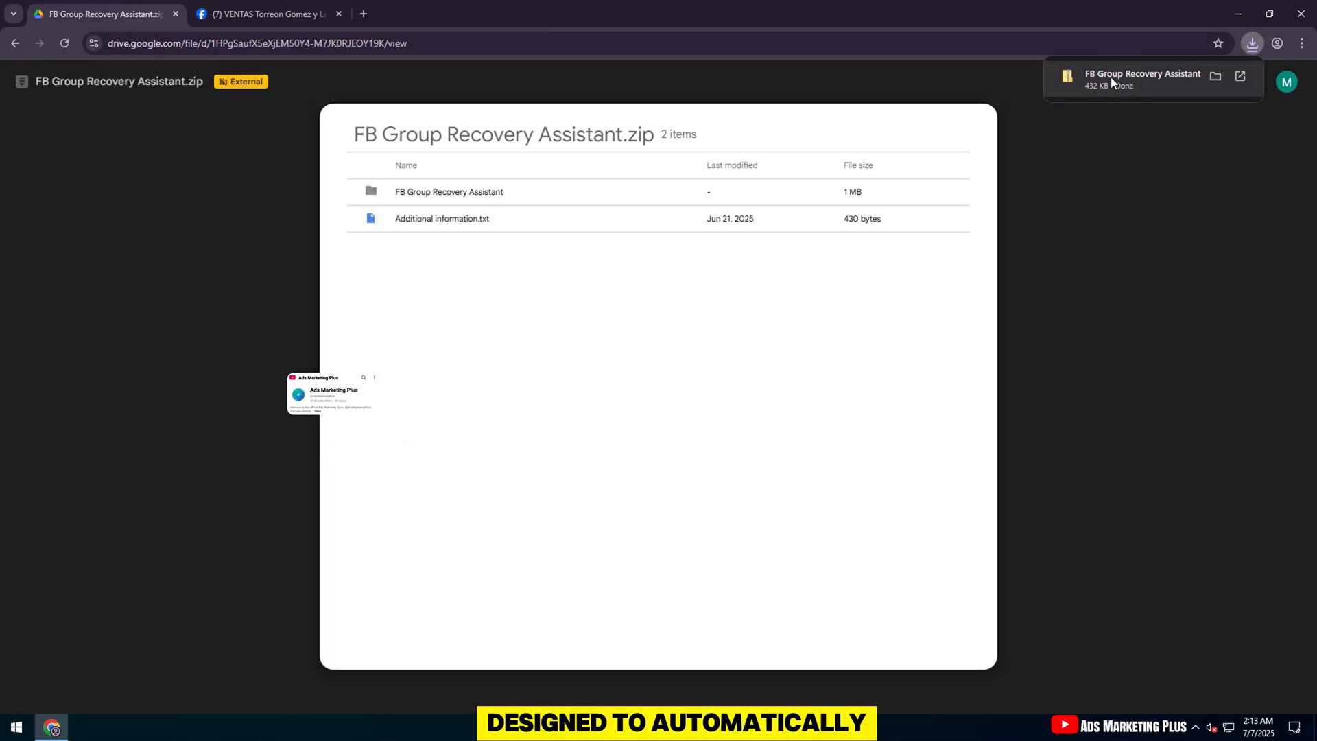
# - Reach Chrome's Manage Extensions page and reveal the downloaded zip in the Downloads folder
pyautogui.click(1300, 43)
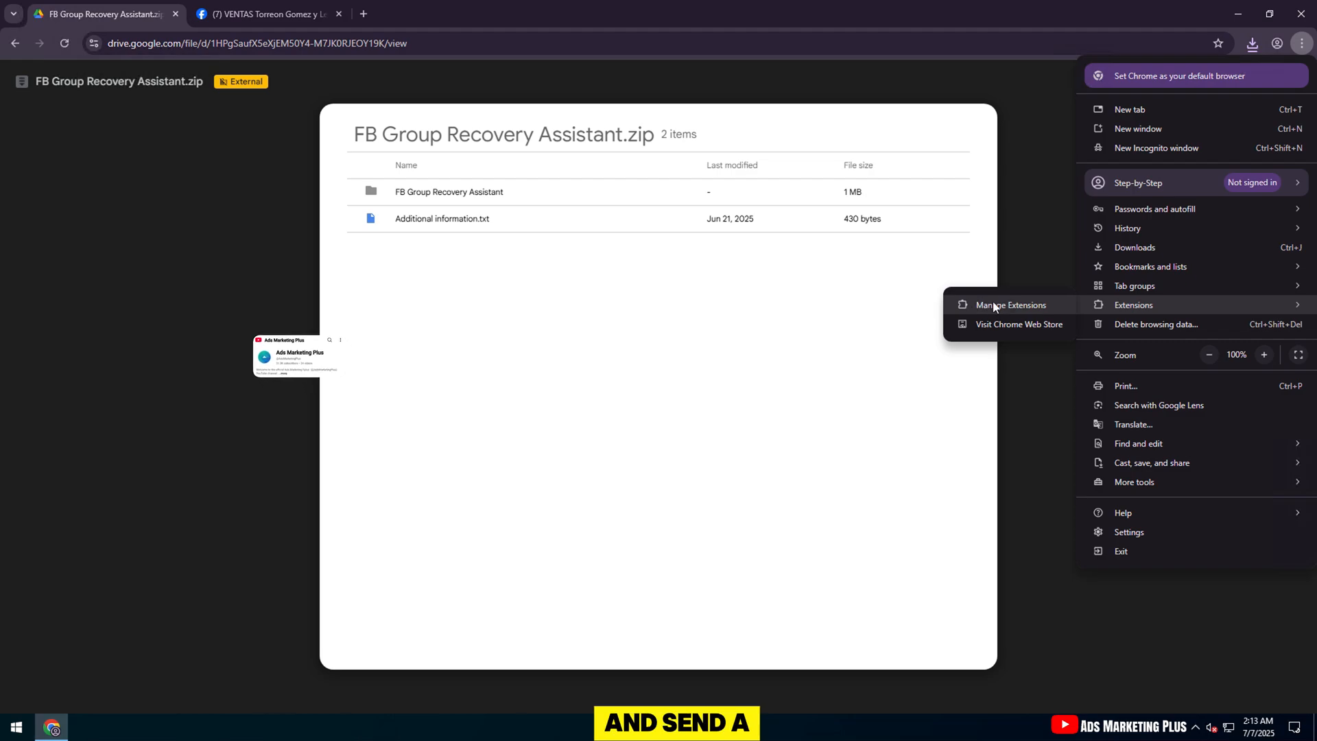
pyautogui.click(1010, 304)
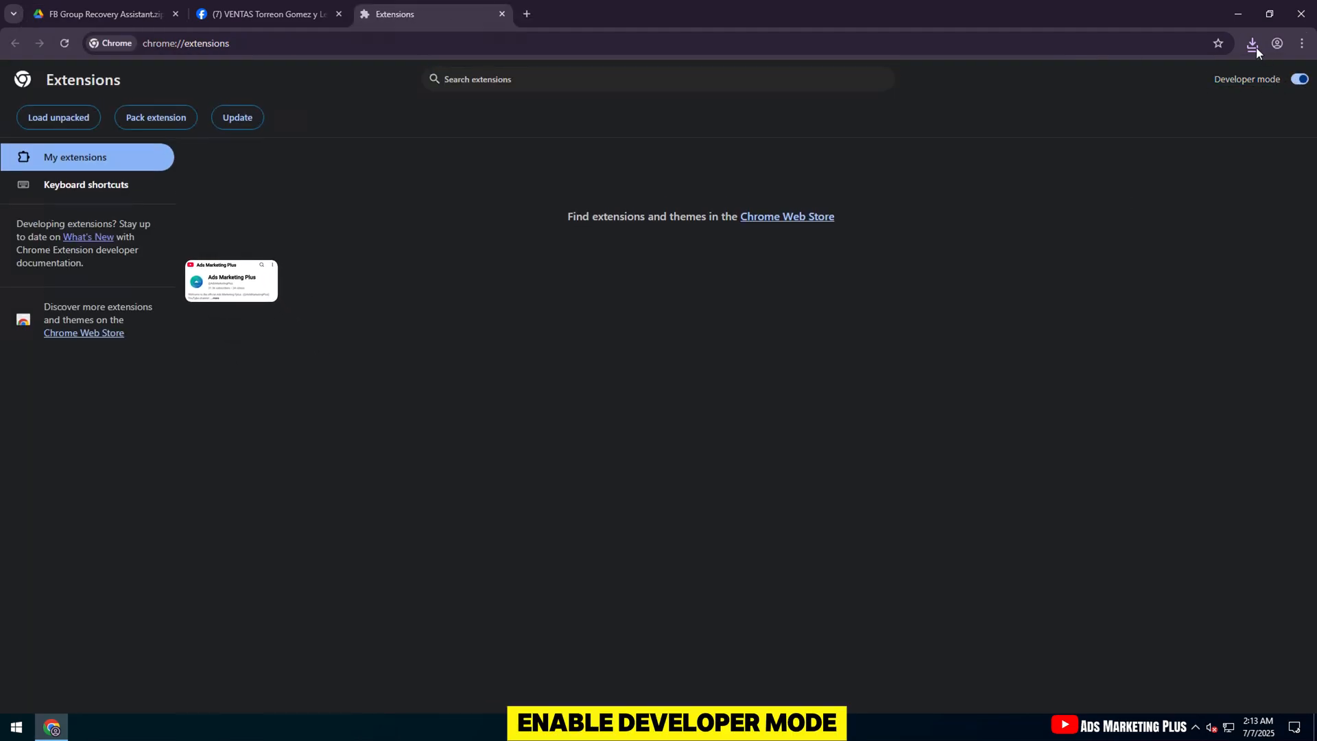
pyautogui.click(1251, 43)
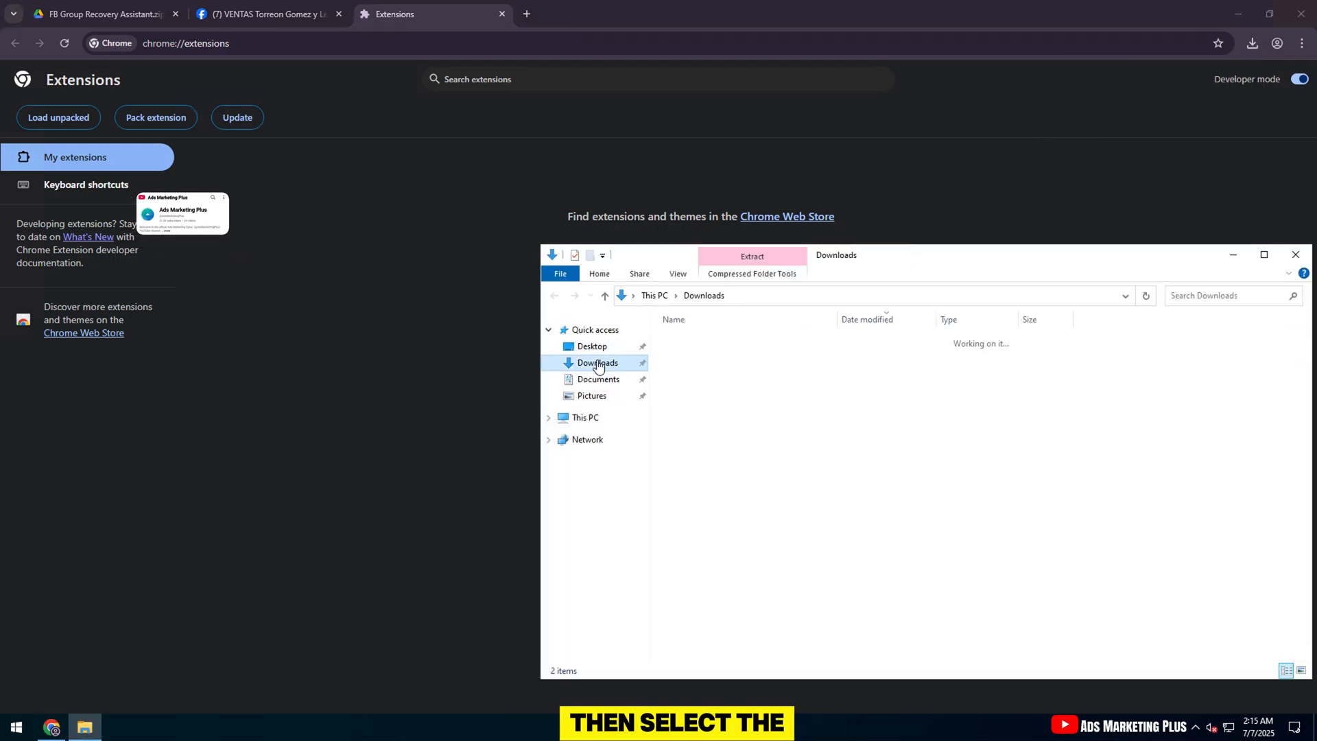
# - Extract all contents of the FB Group Recovery Assistant zip in Downloads
pyautogui.rightClick(723, 358)
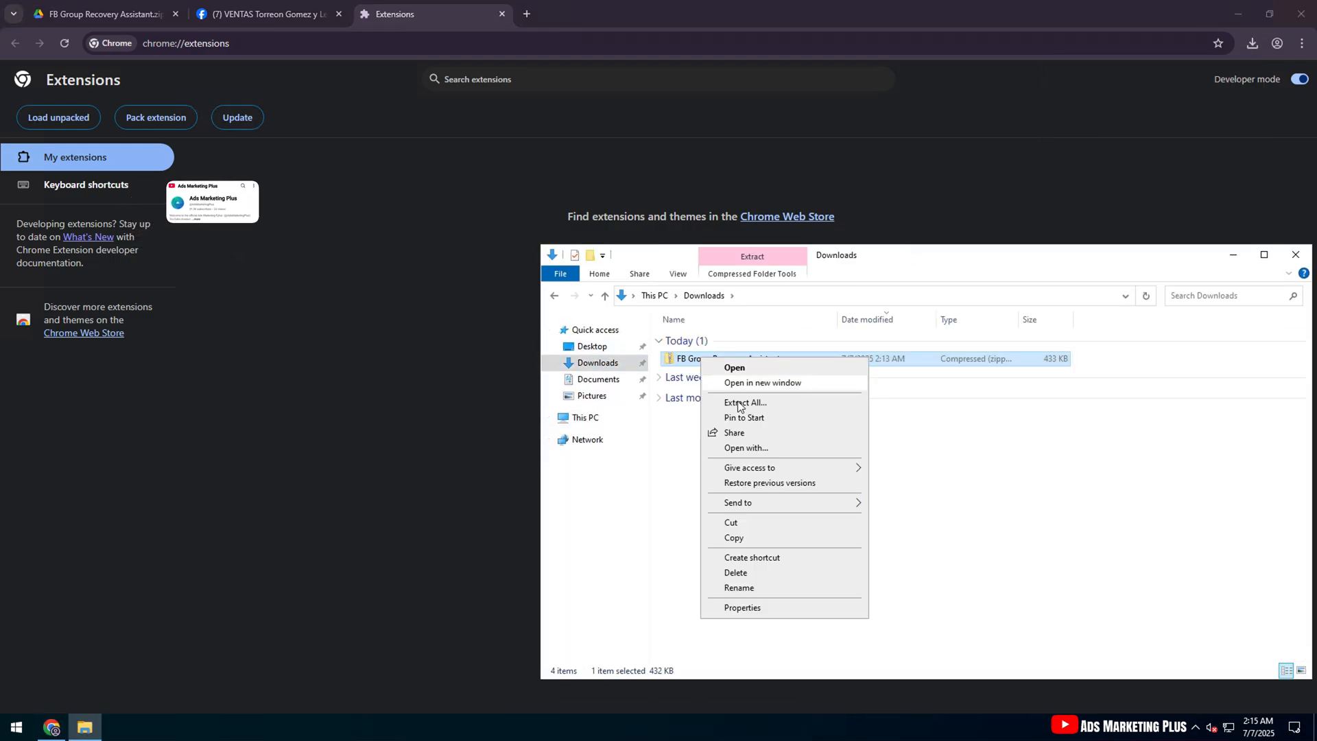
pyautogui.click(744, 402)
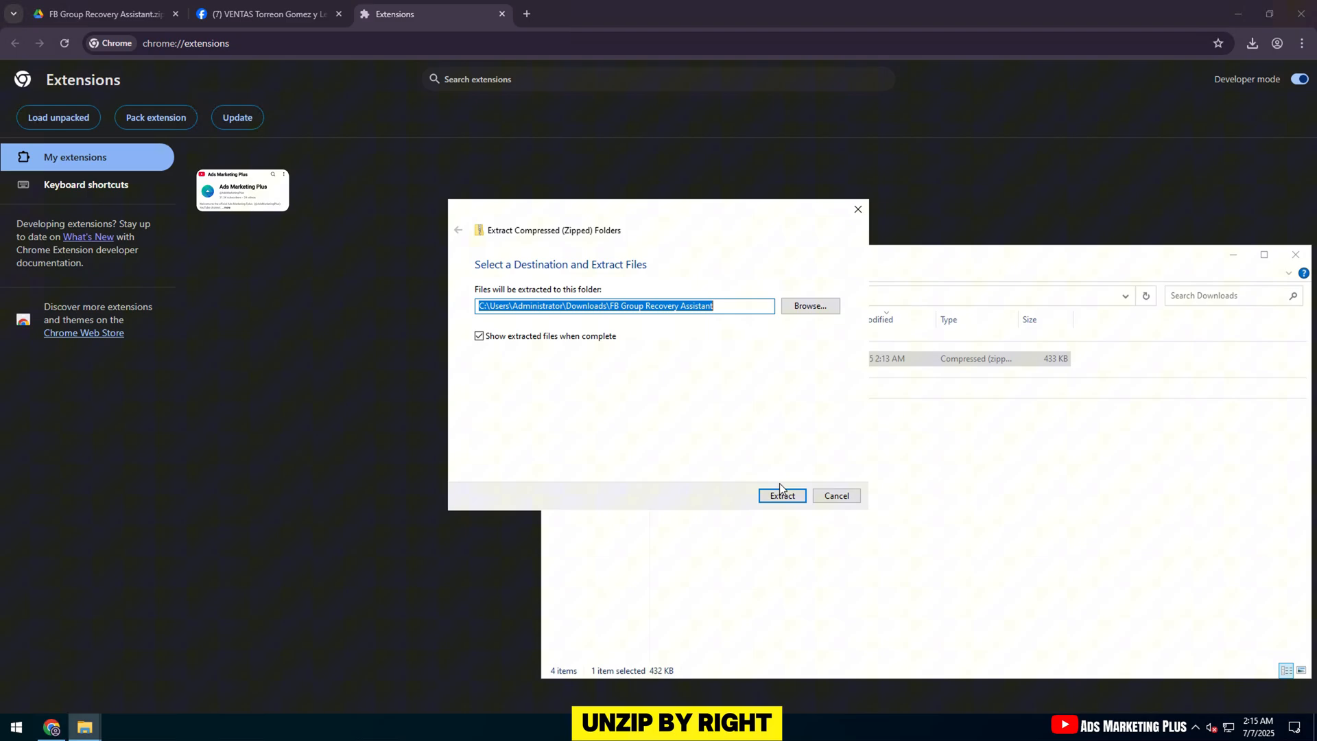
pyautogui.click(780, 496)
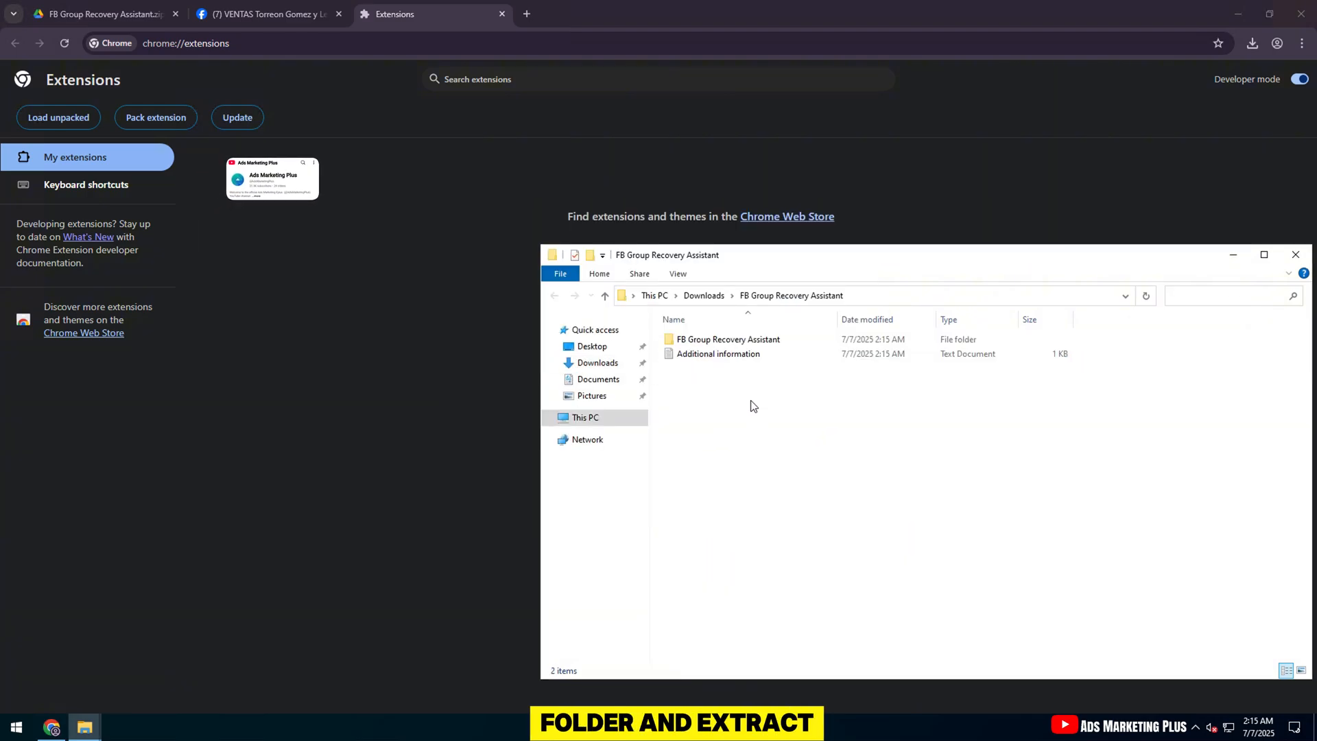
# - Load the extracted FB Group Recovery Assistant folder onto Chrome's extensions page as an installed extension
pyautogui.click(727, 339)
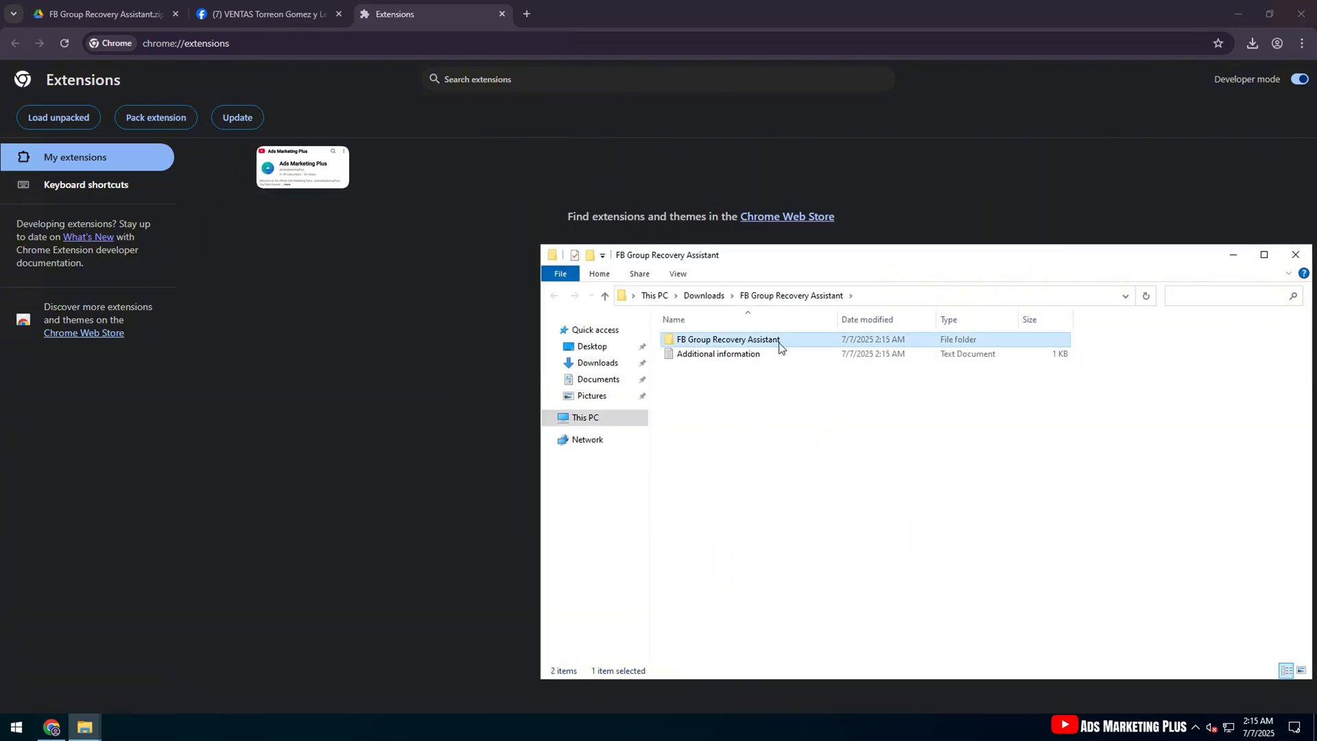
pyautogui.moveTo(727, 338); pyautogui.dragTo(413, 277)
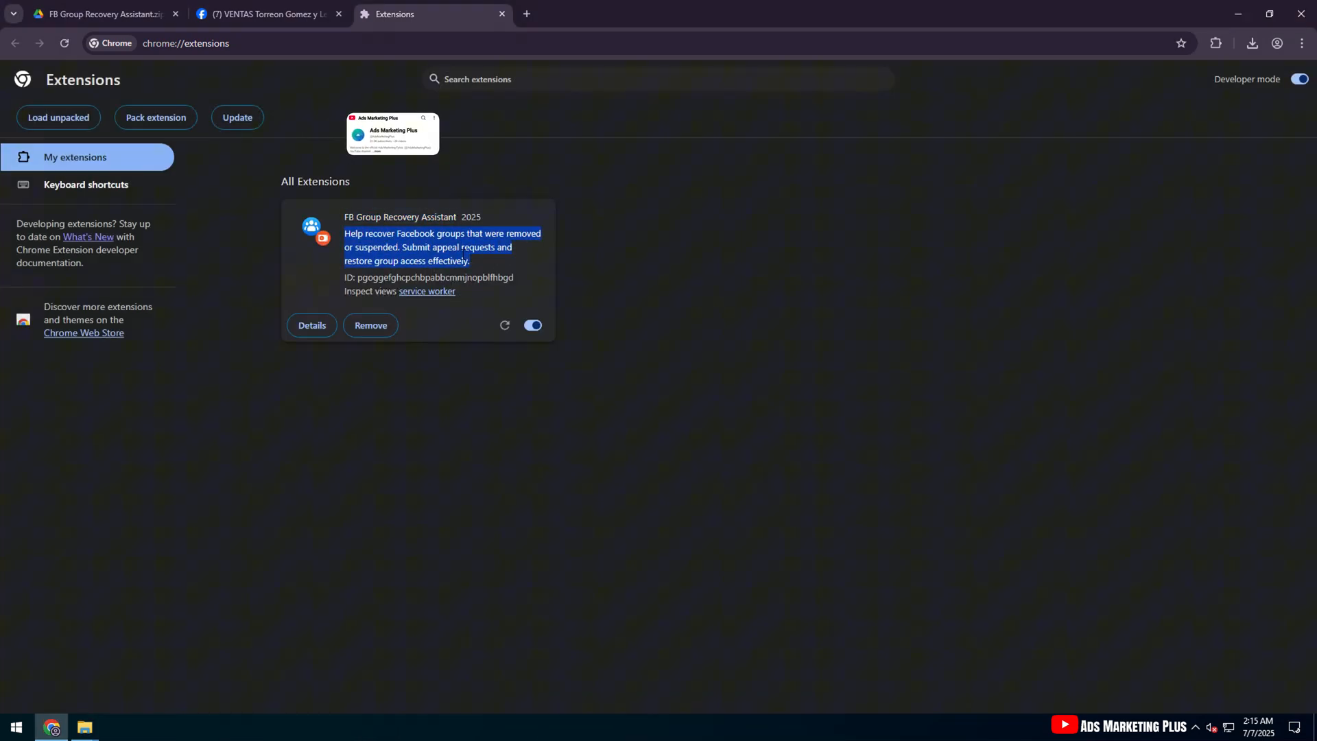
# - Update extensions, pin FB Group Recovery Assistant to the toolbar and launch its group appeal form
pyautogui.click(503, 327)
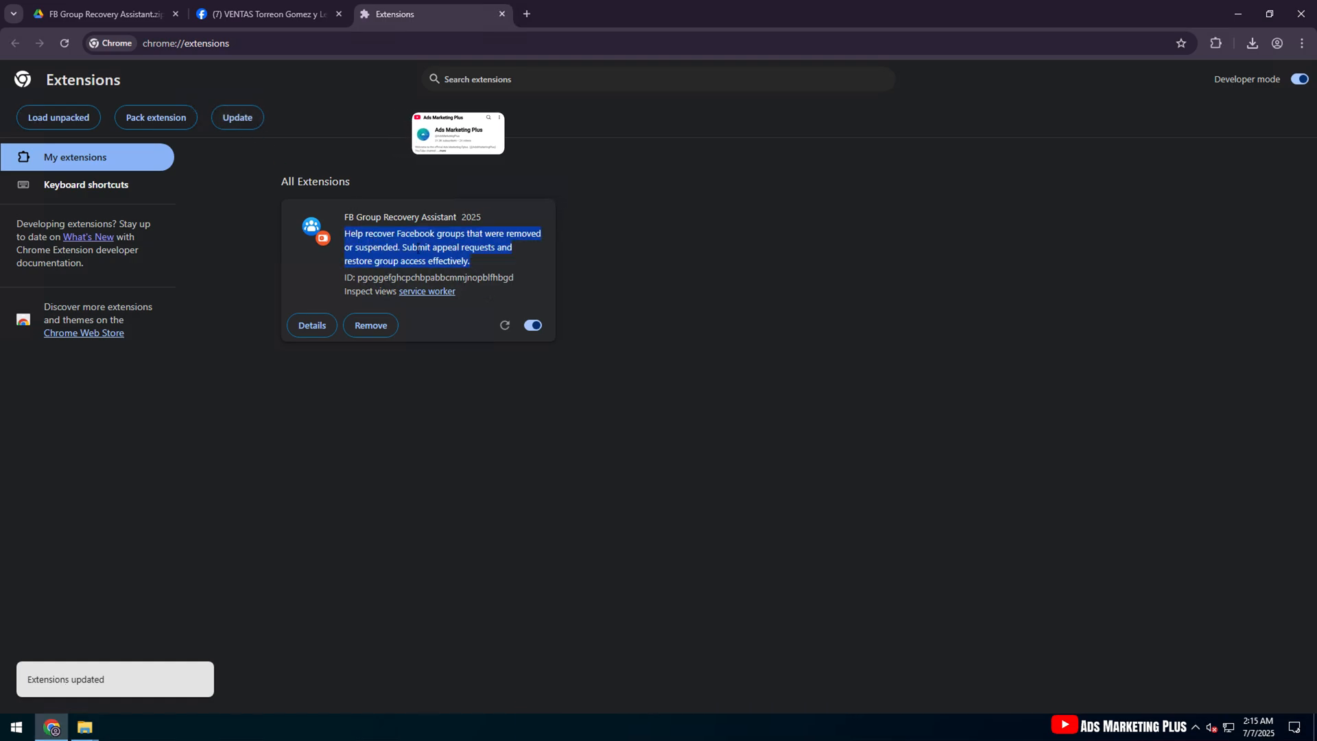
pyautogui.click(1214, 43)
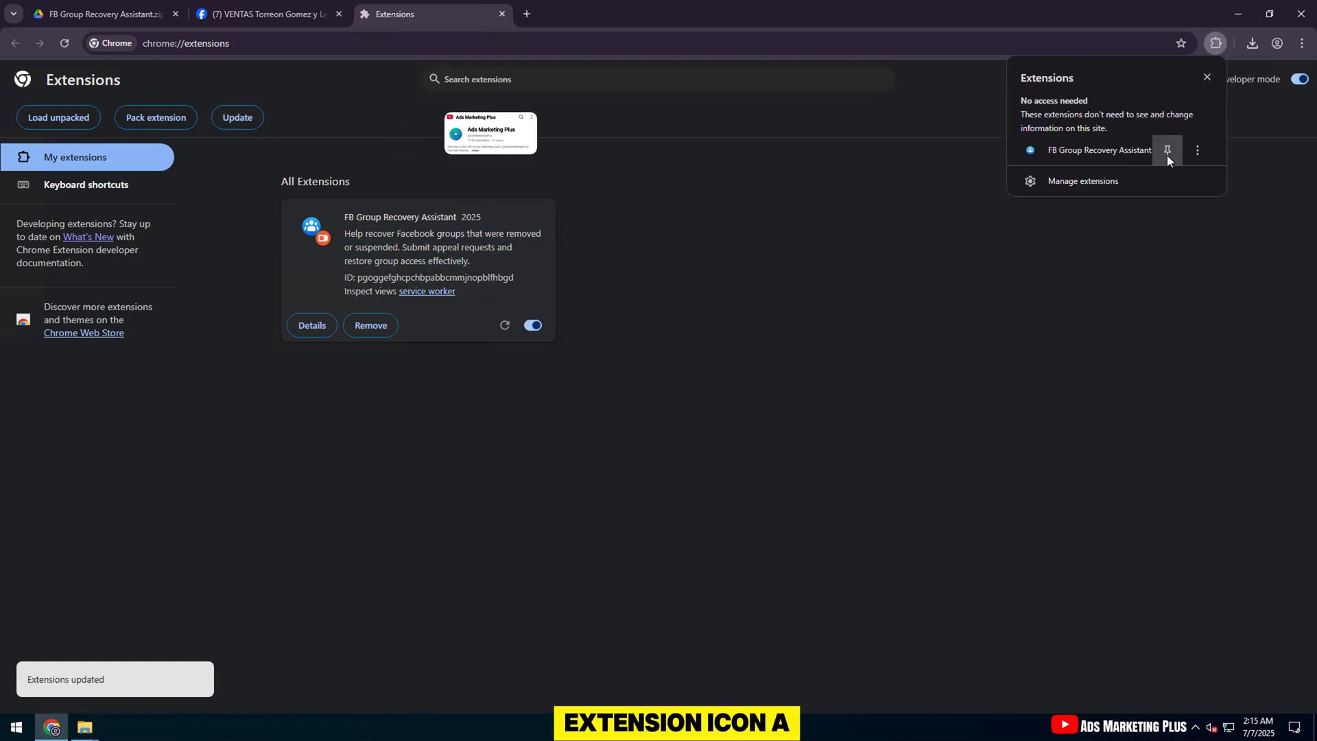
pyautogui.click(1166, 150)
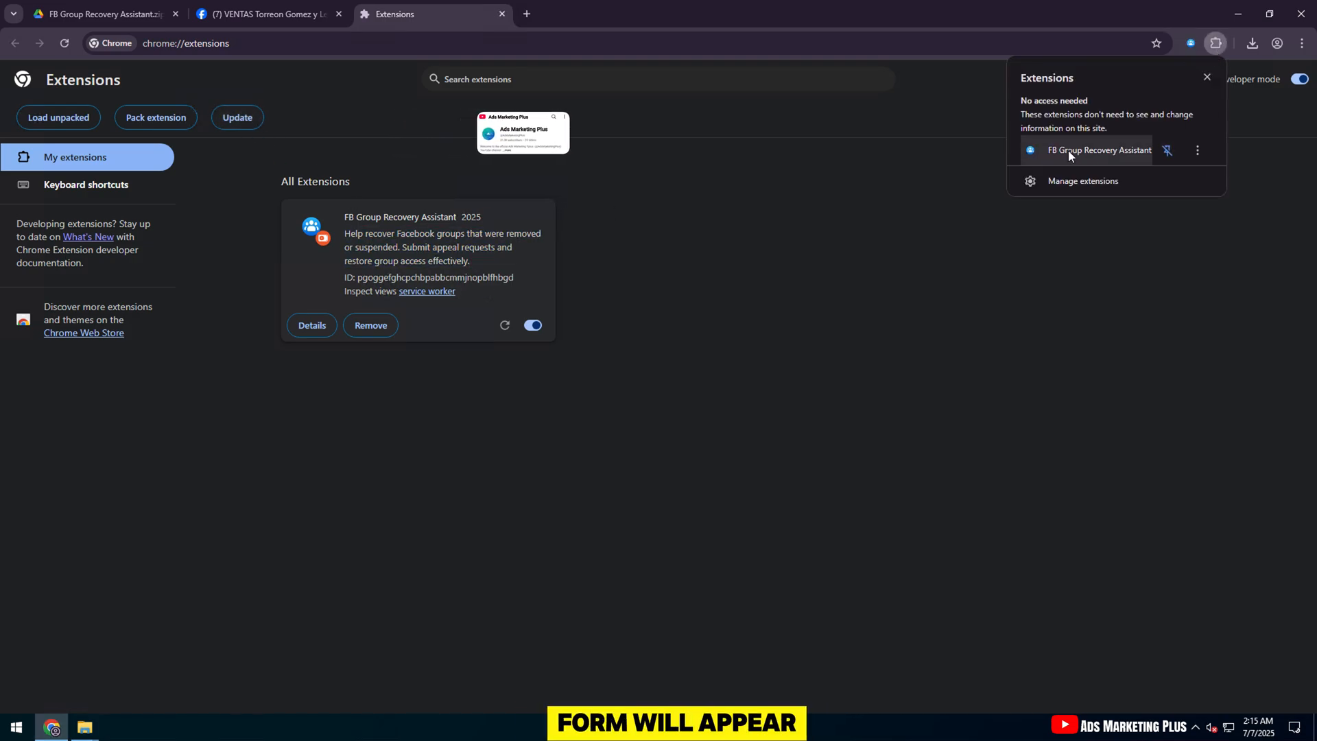
pyautogui.click(1097, 149)
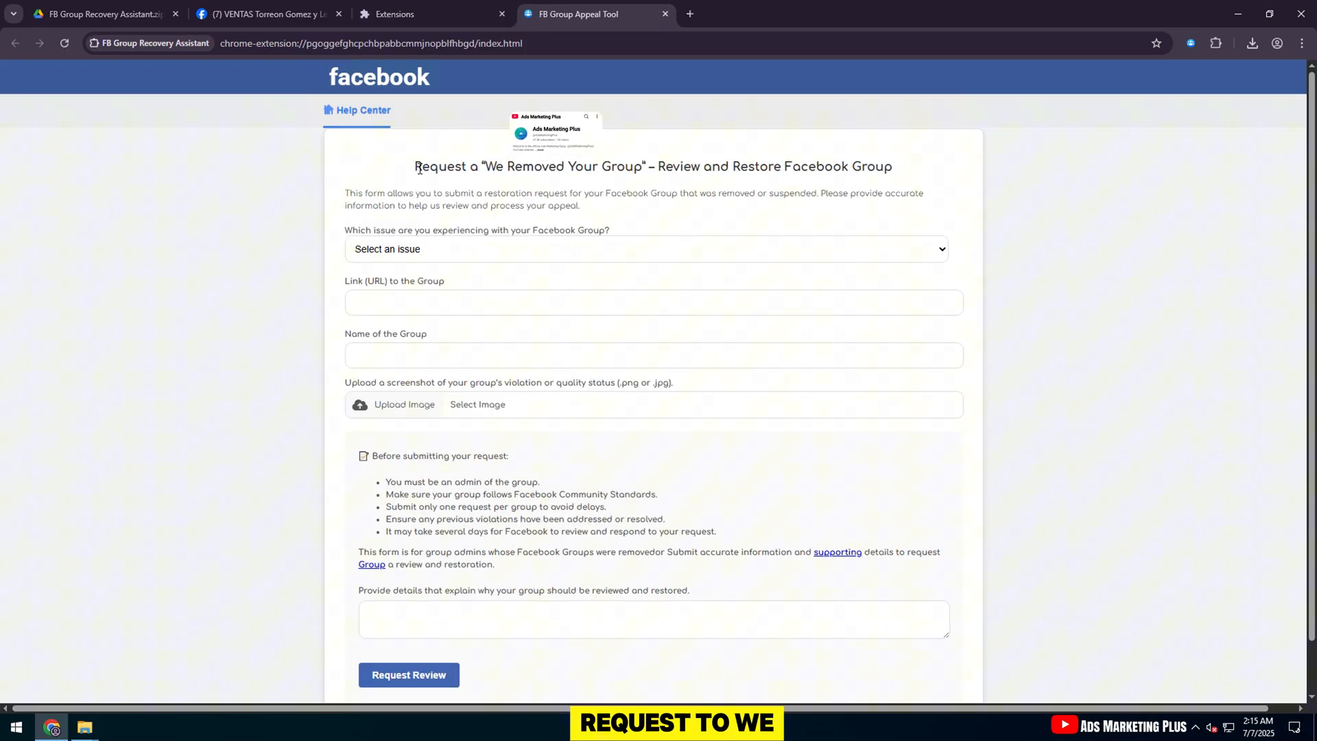
# - Choose 'My group was removed without warning' as the group issue in the appeal form
pyautogui.moveTo(414, 166); pyautogui.dragTo(848, 166)
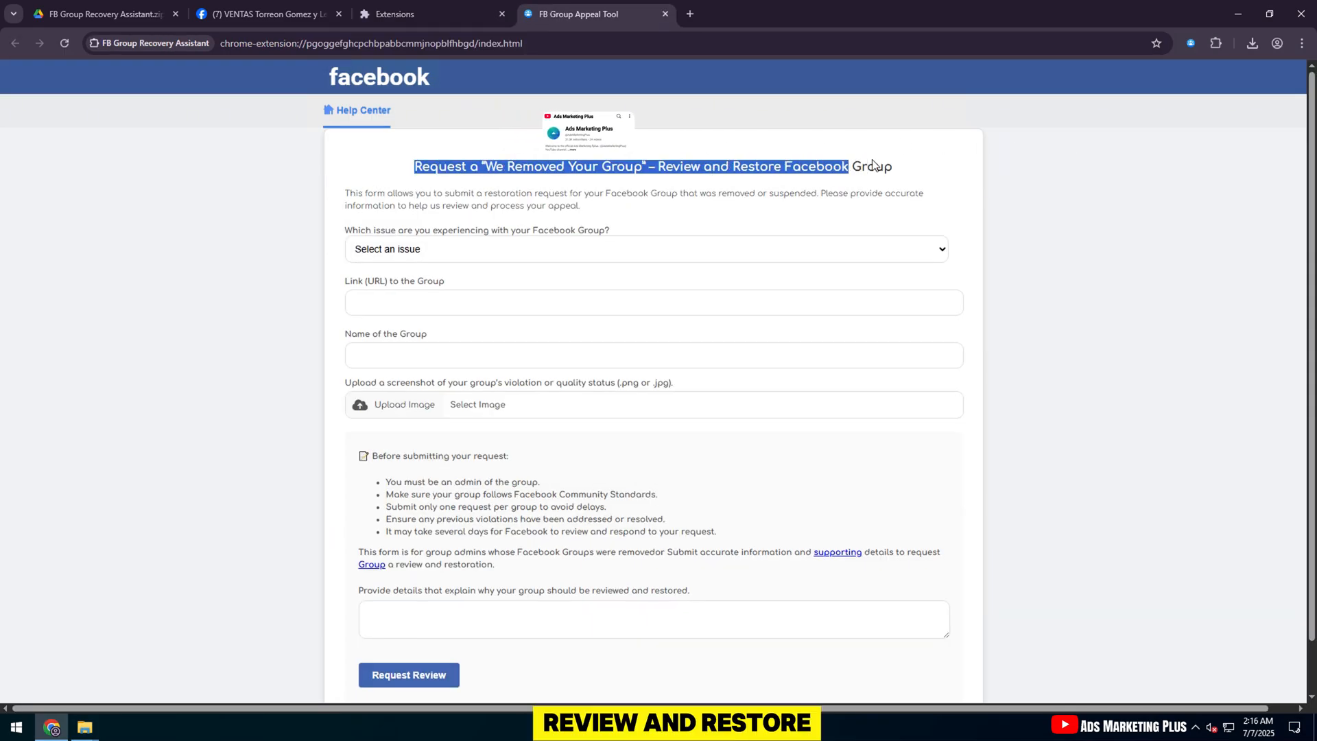
pyautogui.moveTo(344, 193); pyautogui.dragTo(579, 193)
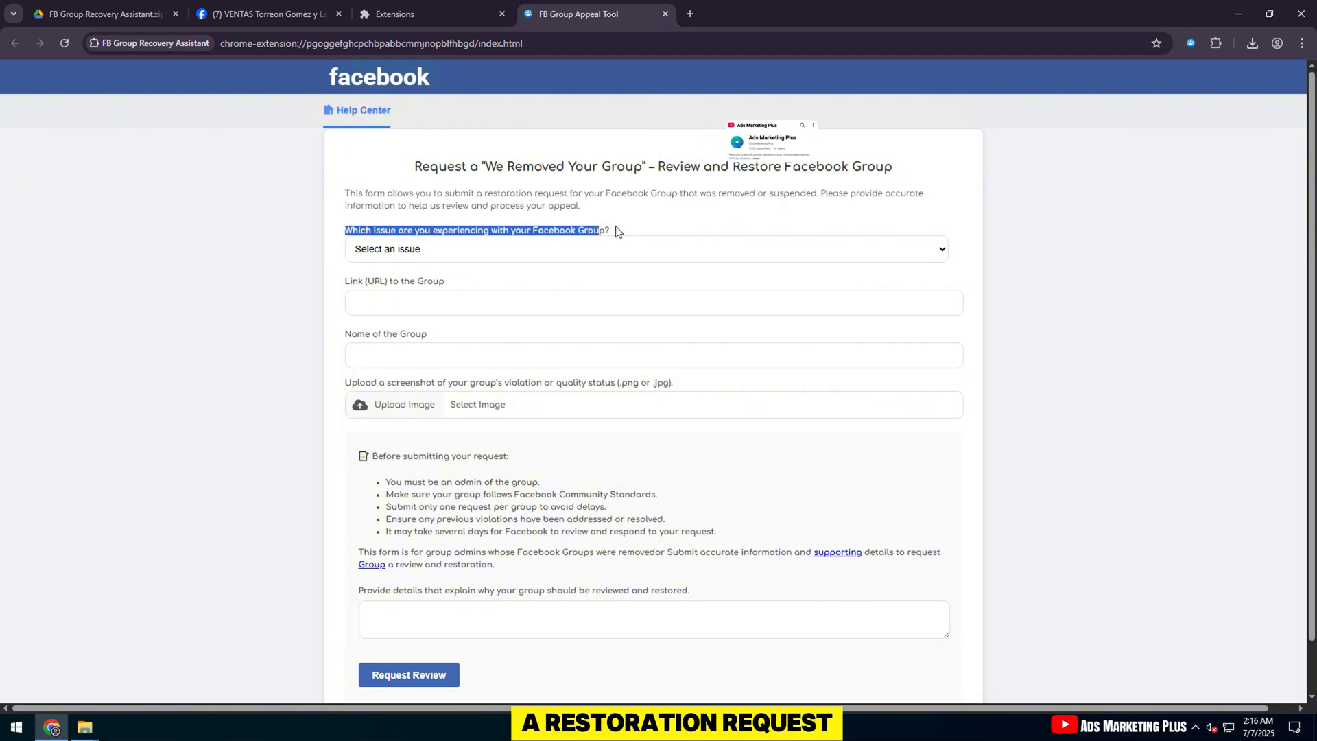
pyautogui.click(643, 248)
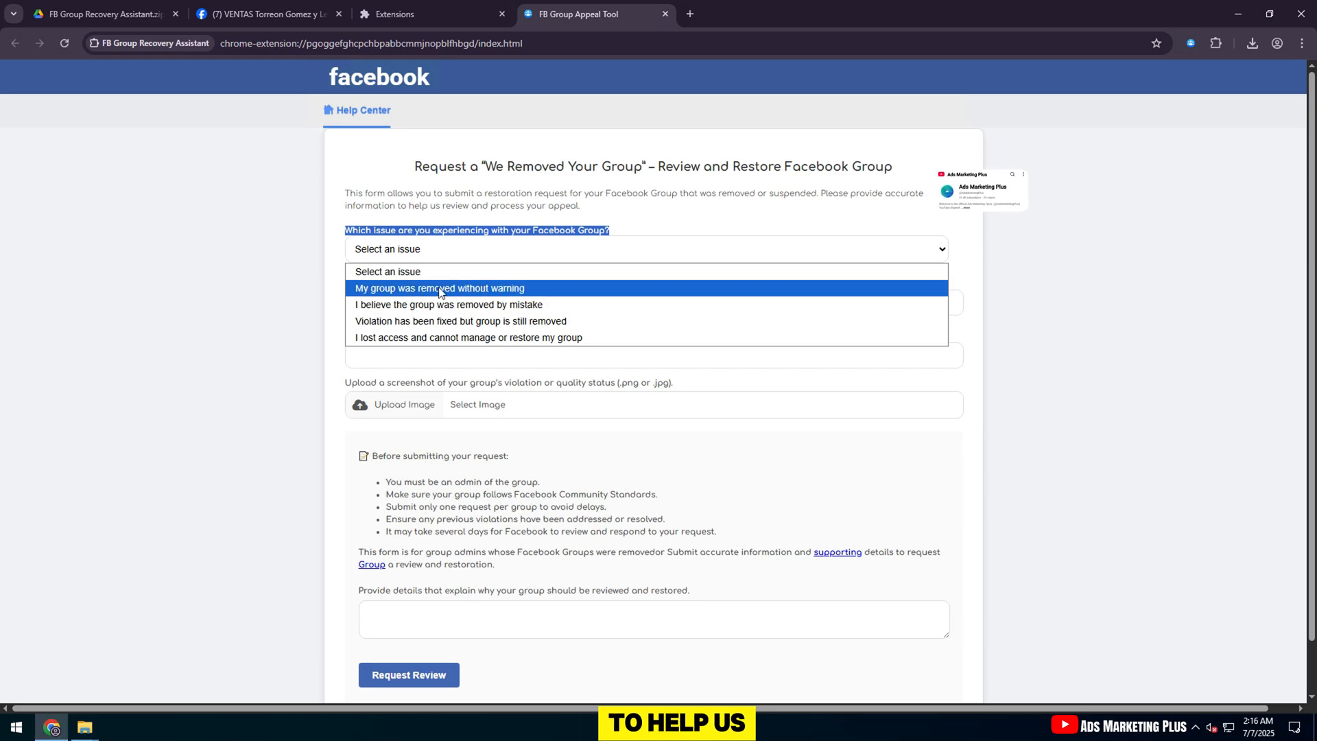
pyautogui.click(439, 288)
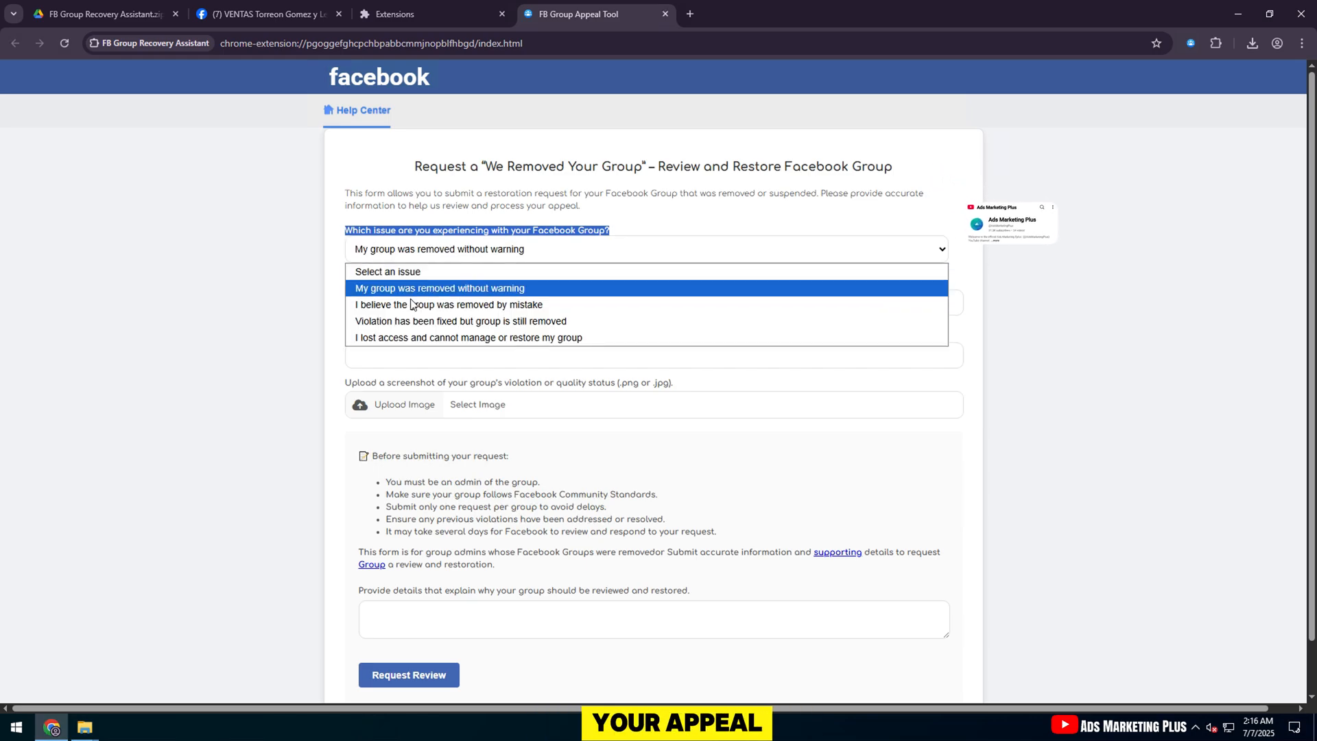
pyautogui.click(447, 304)
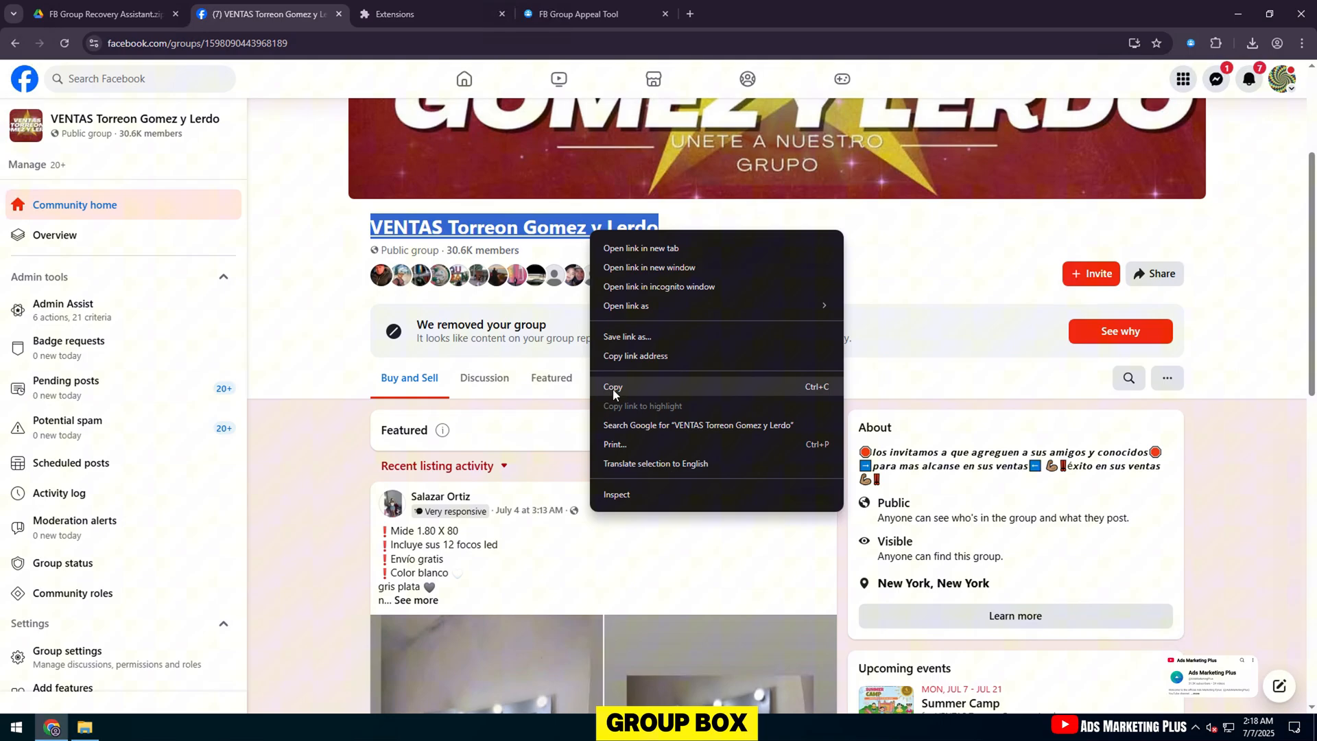
# - Copy the group name into the form and save a 'MY GROUP QUALITY S' status screenshot to Downloads
pyautogui.click(575, 14)
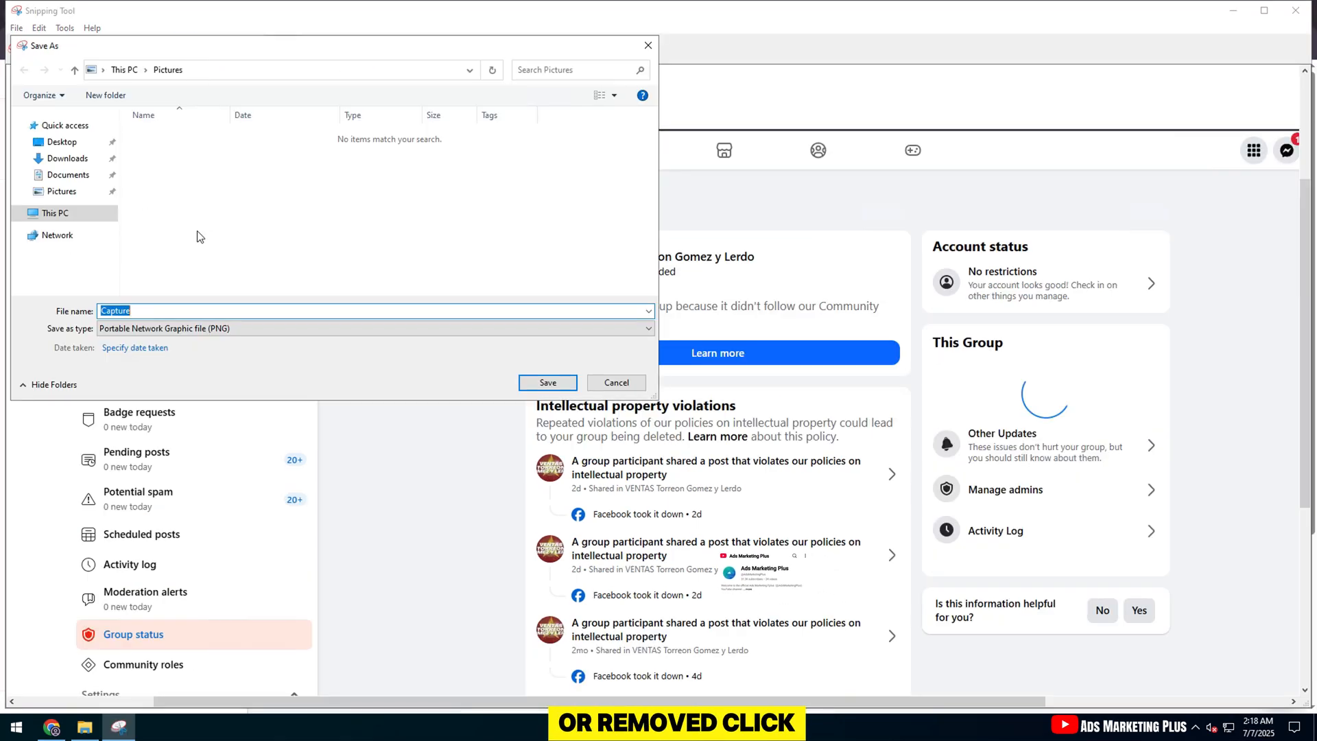
pyautogui.click(67, 158)
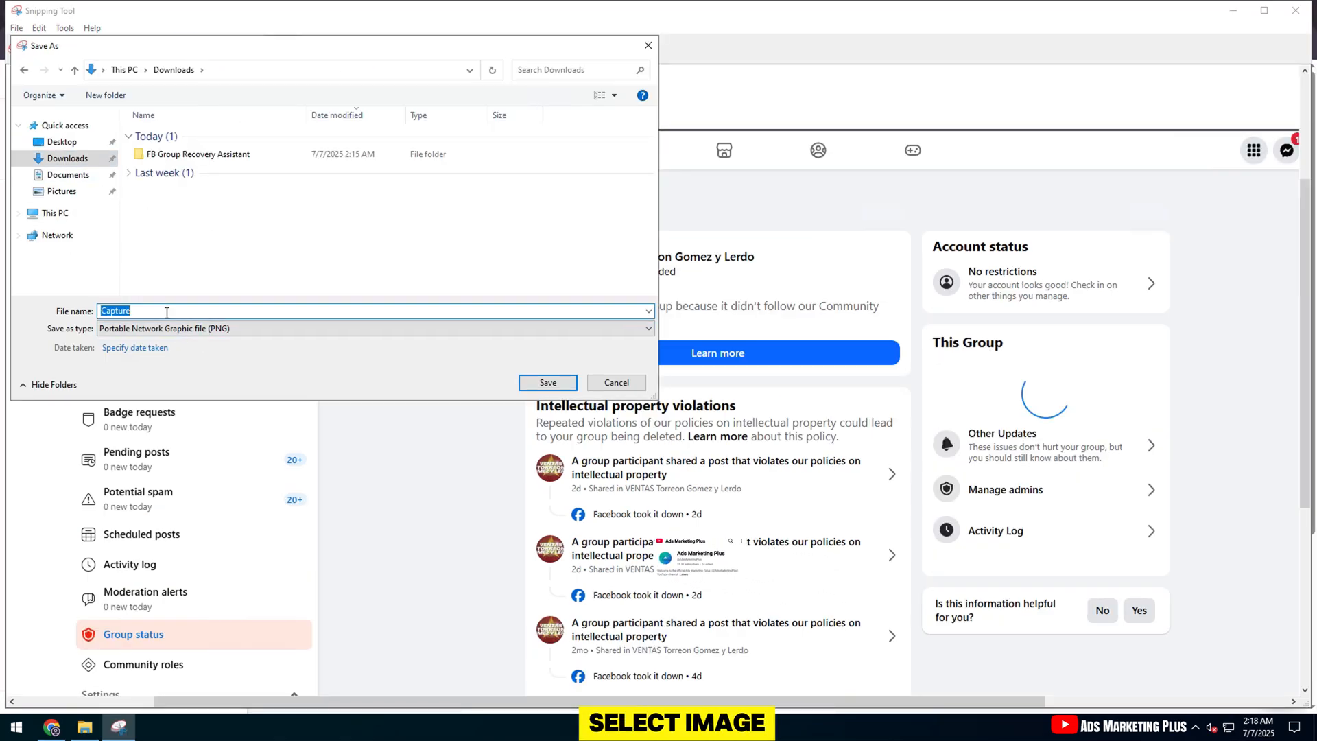
pyautogui.write('MY GROUP QUALITY S')
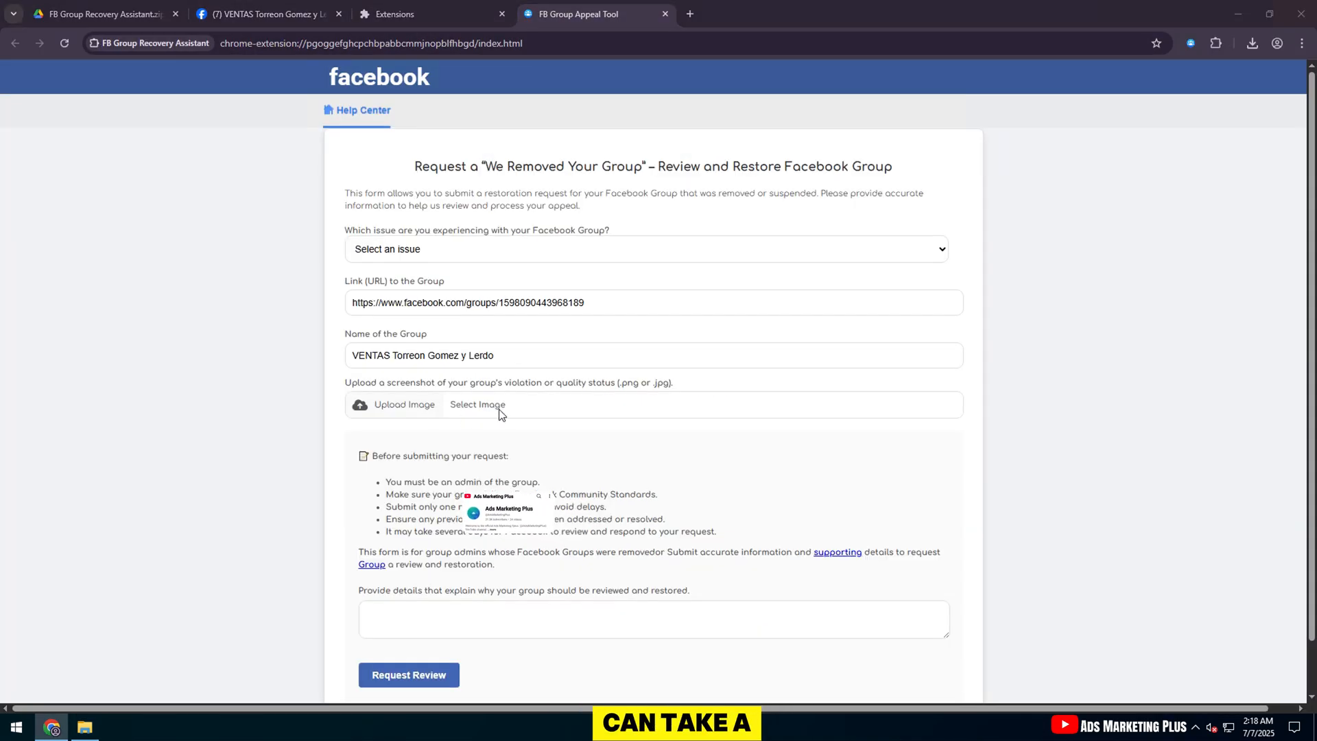
# - Attach the group status screenshot to the appeal and locate Additional information.txt
pyautogui.click(477, 404)
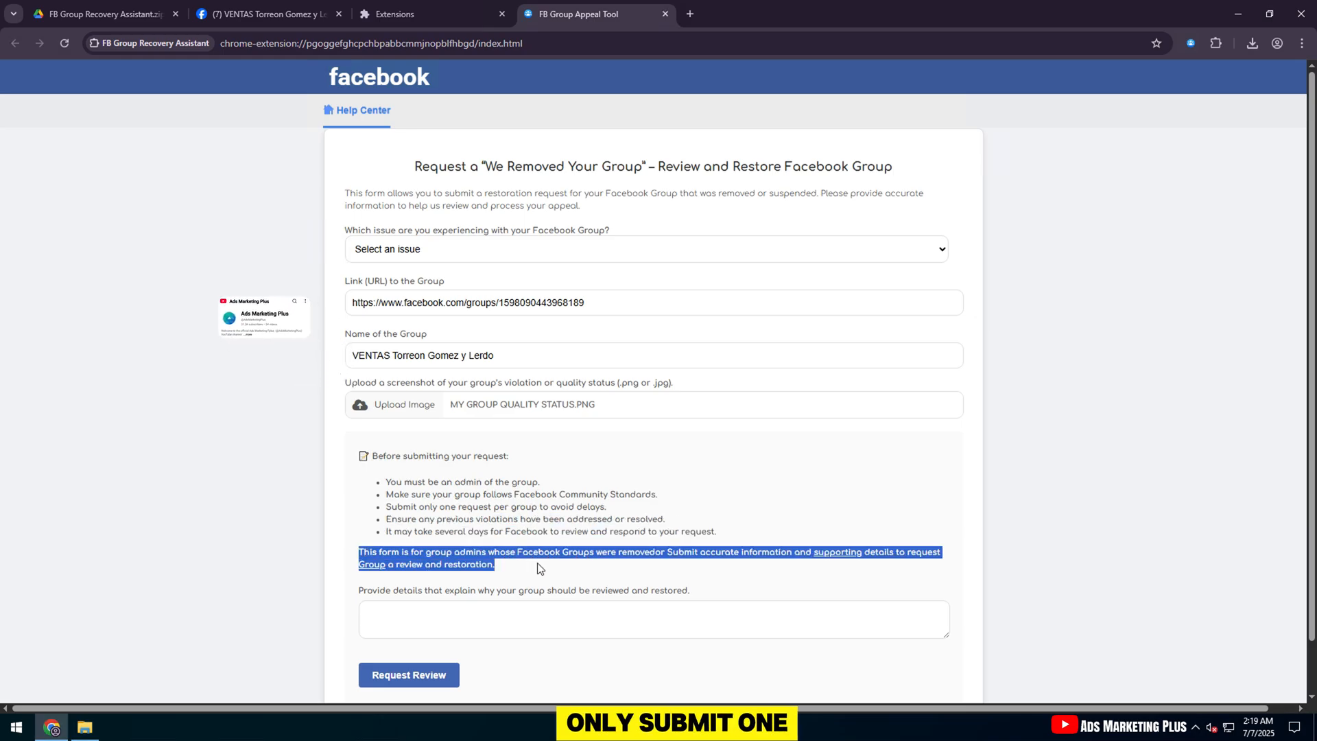
pyautogui.scroll(-3)
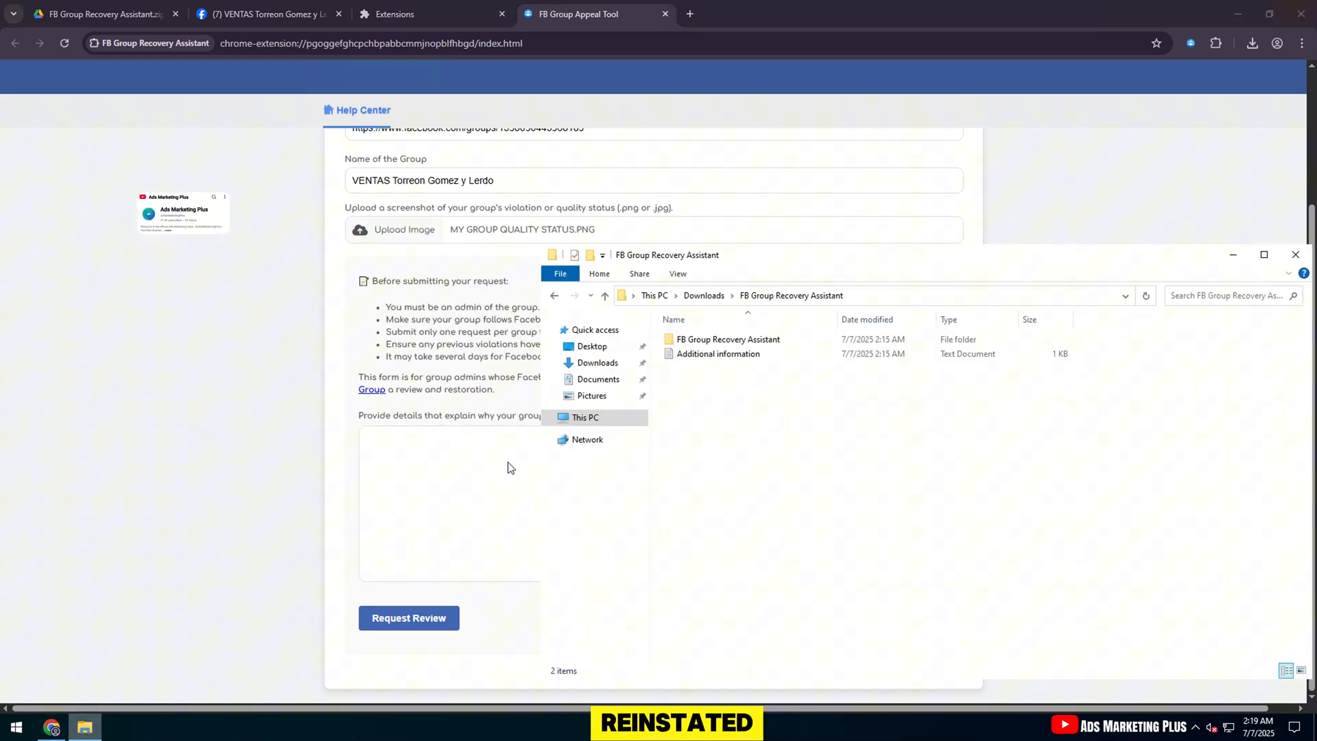
pyautogui.click(717, 354)
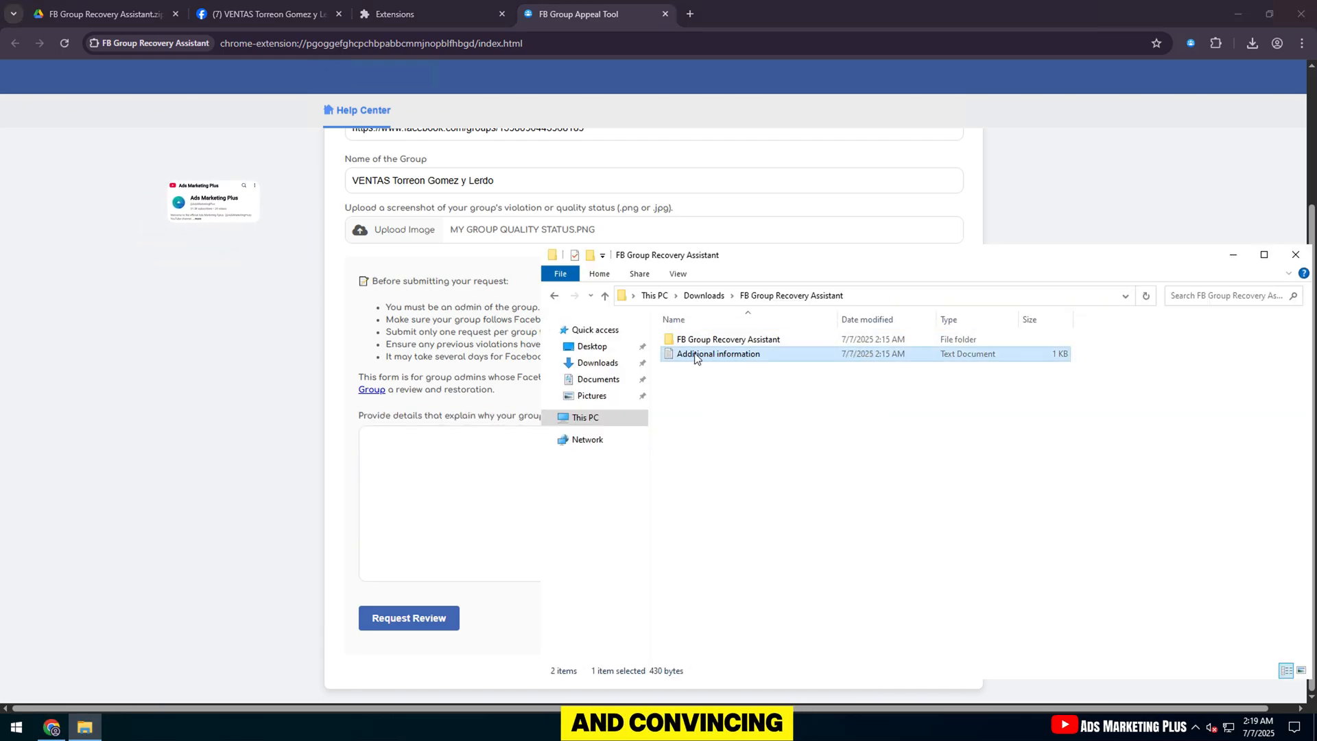
# - Copy the appeal letter from Additional information.txt, close Notepad and return to the Facebook tab
pyautogui.doubleClick(718, 353)
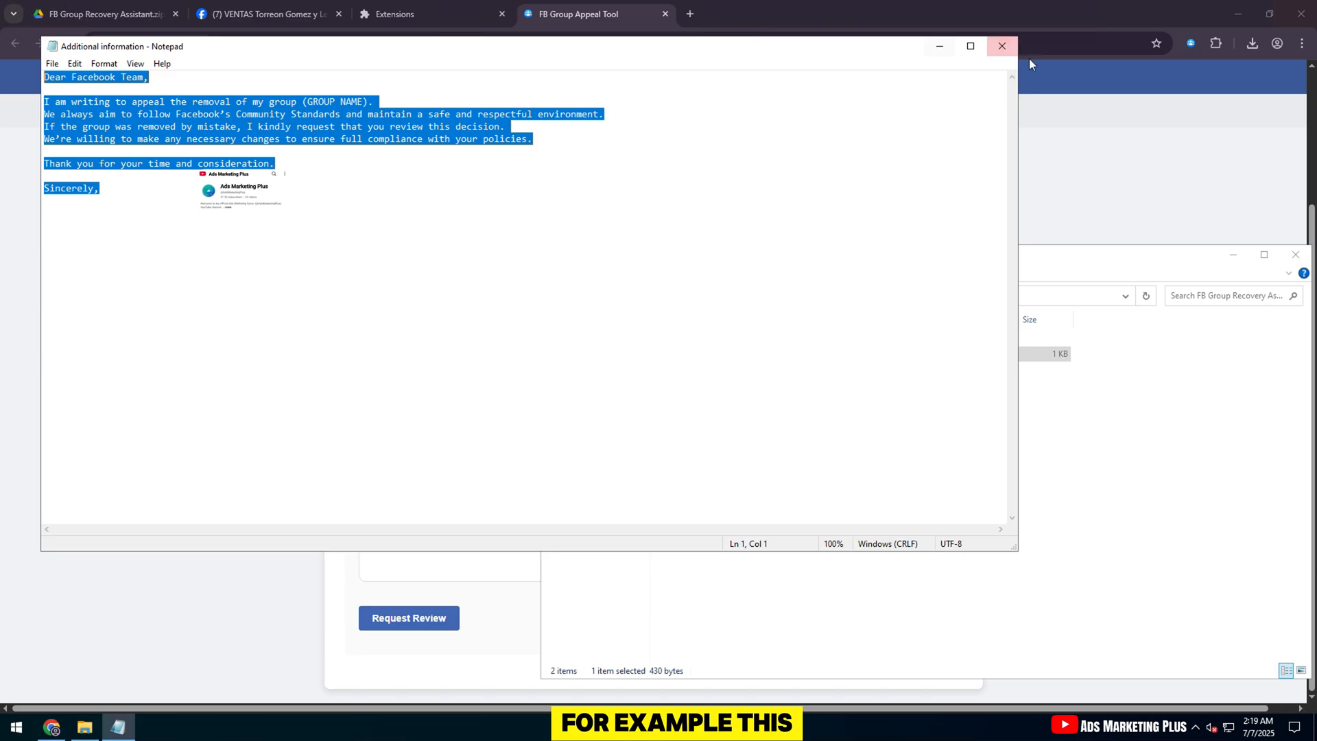
pyautogui.click(1000, 46)
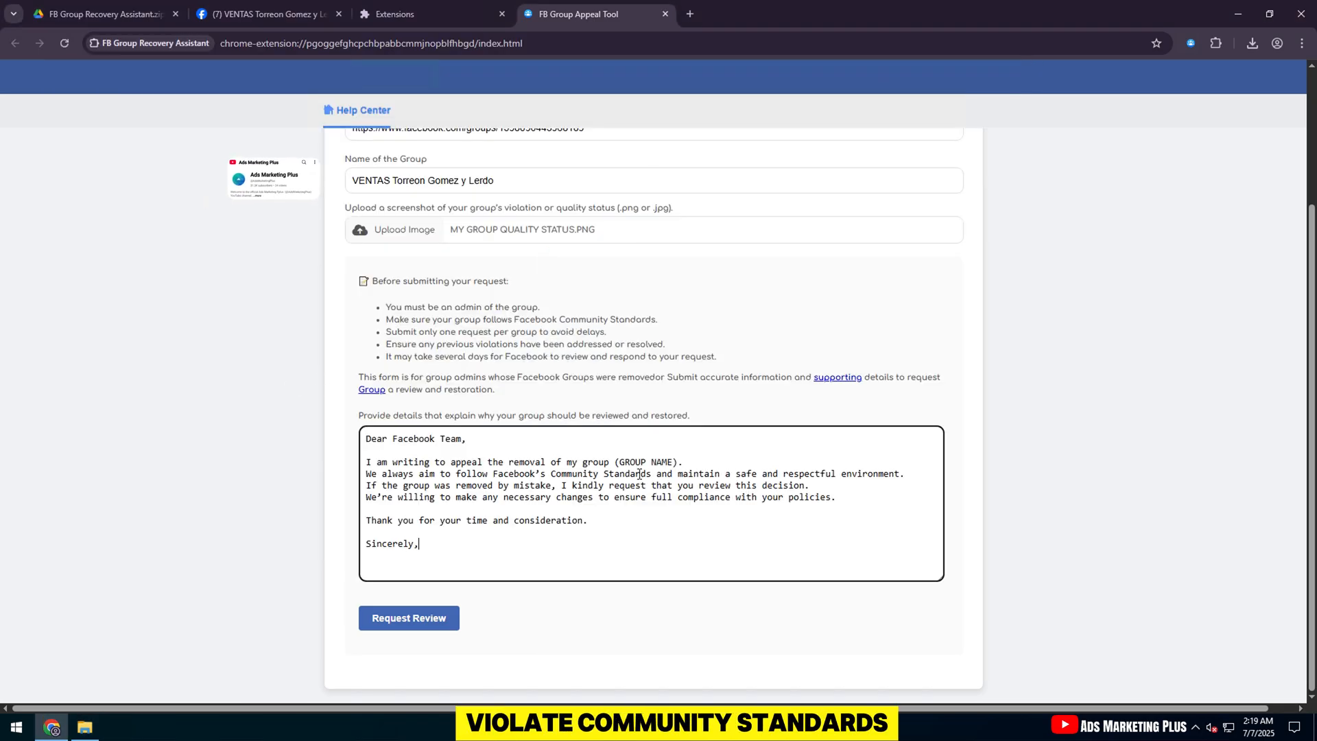
pyautogui.click(264, 14)
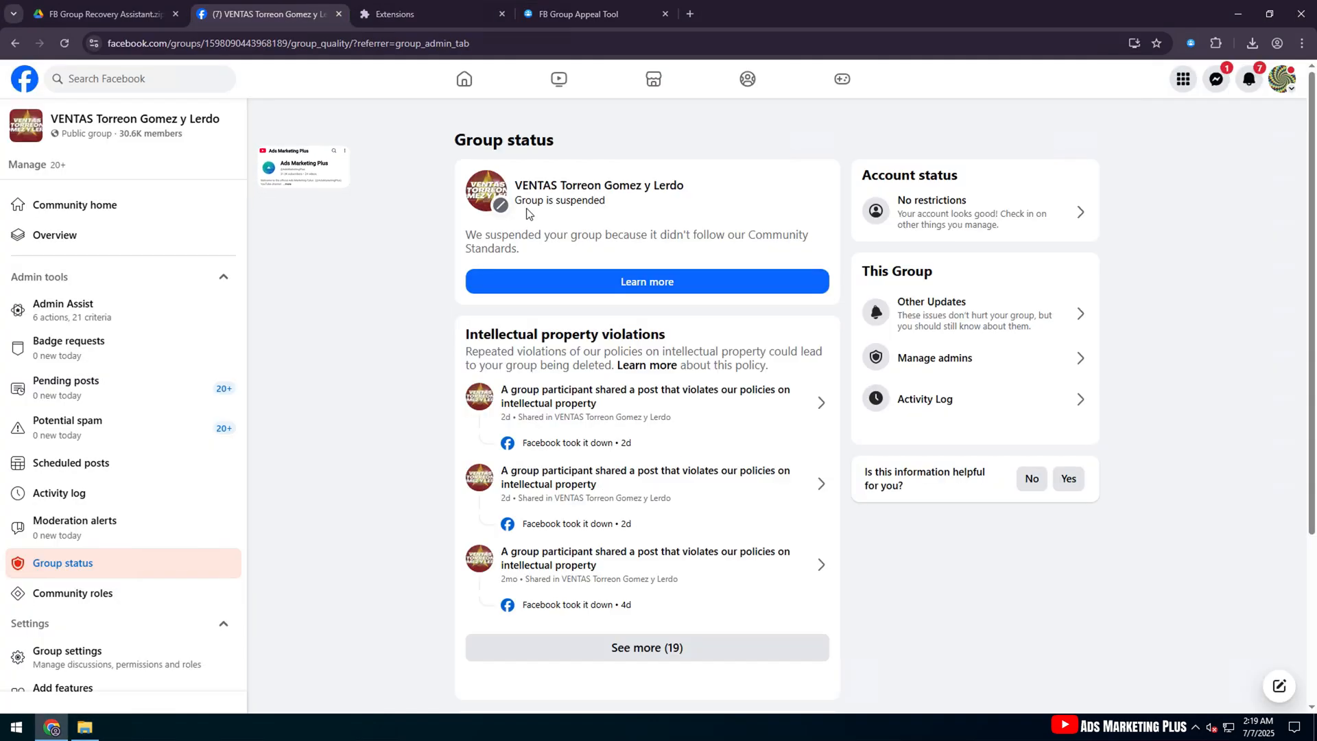
# - Name VENTAS Torreon Gomez y Lerdo in the letter and submit via Request Review, getting the success confirmation
pyautogui.click(578, 14)
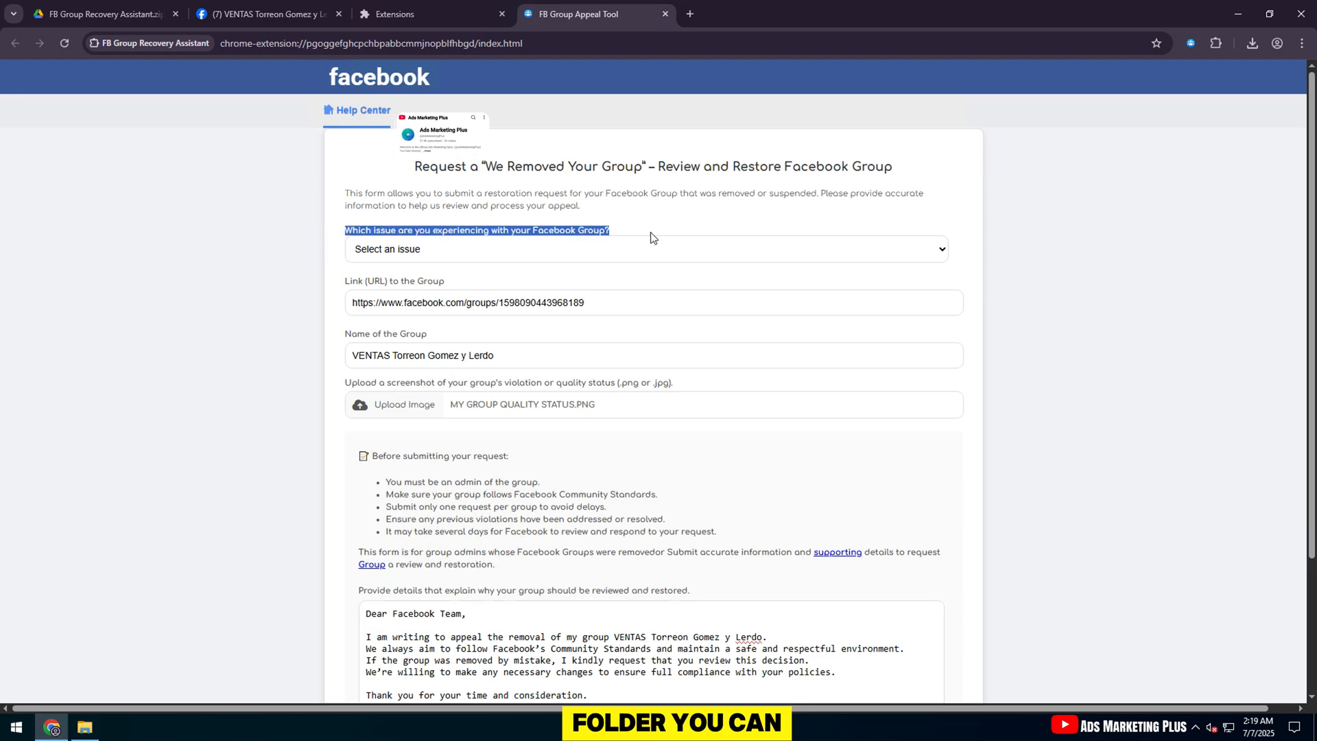
pyautogui.scroll(-3)
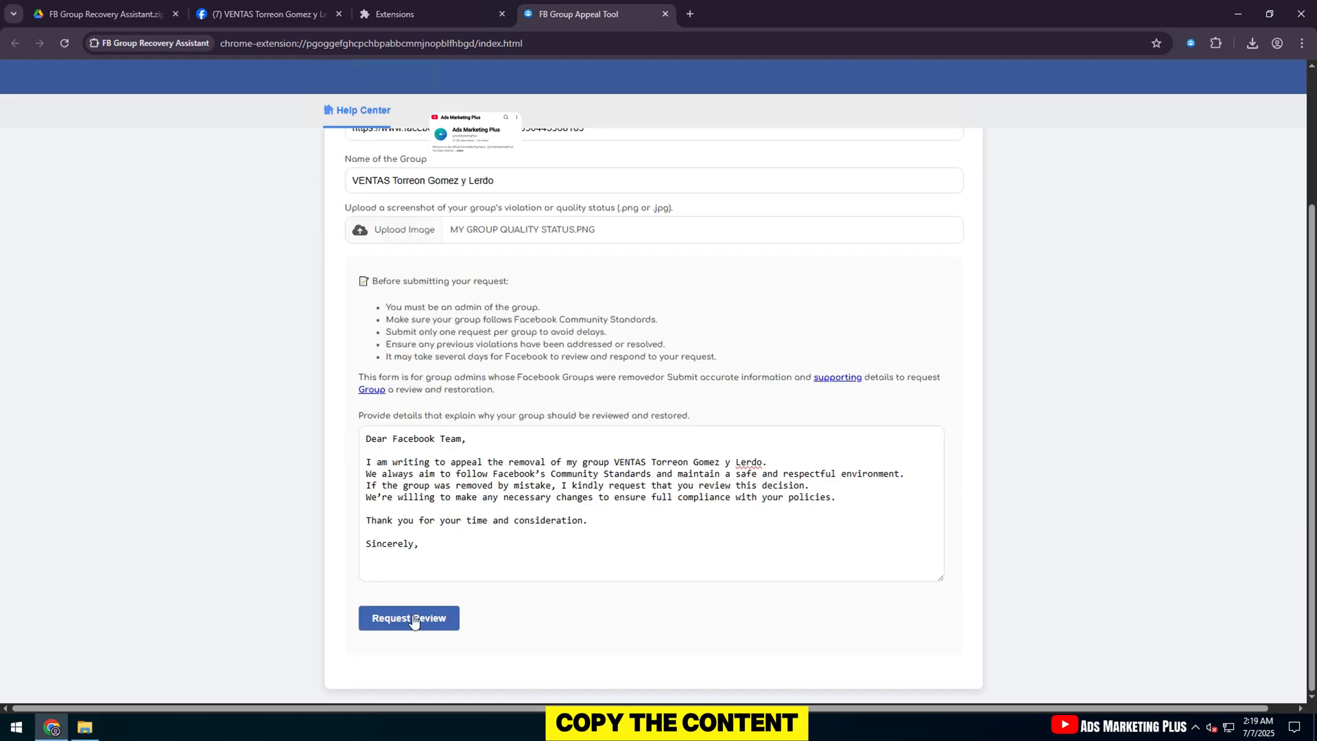
pyautogui.click(409, 618)
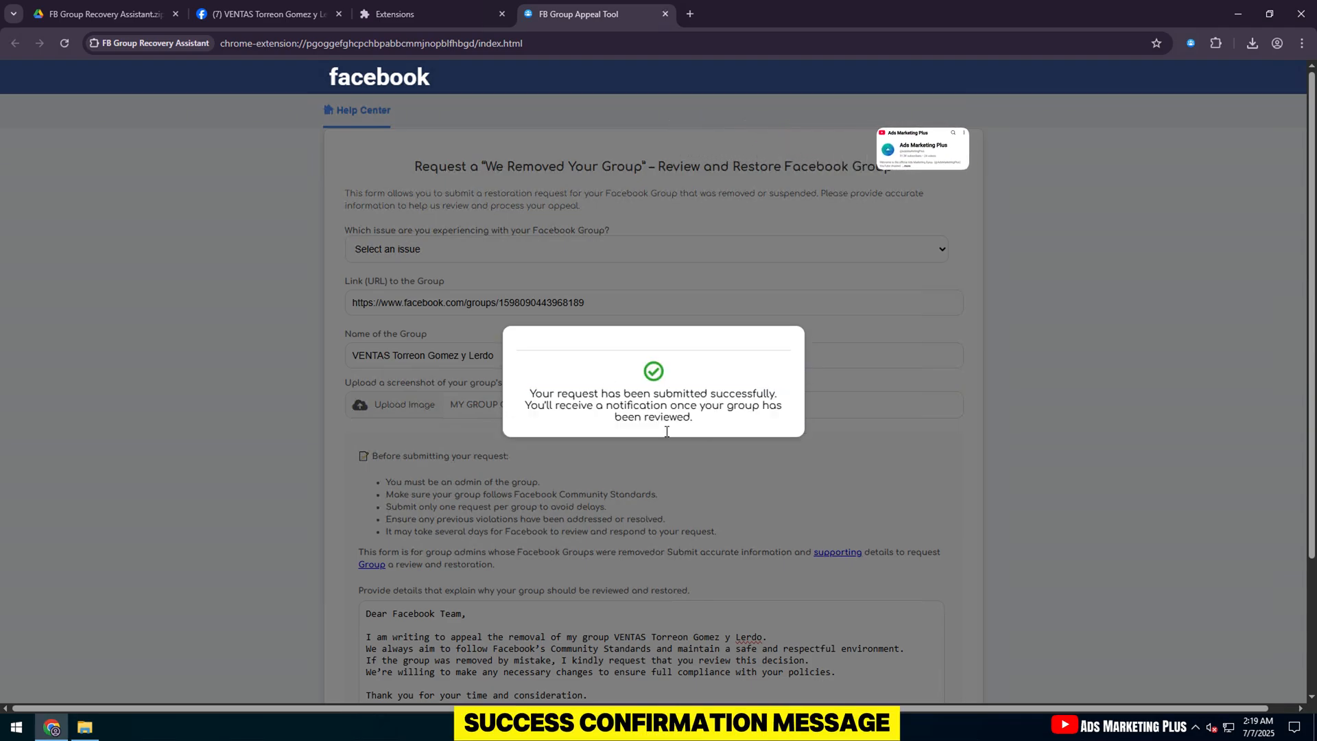
# - Reload the Facebook group status page until it reports the group has no issues and no violations
pyautogui.click(265, 14)
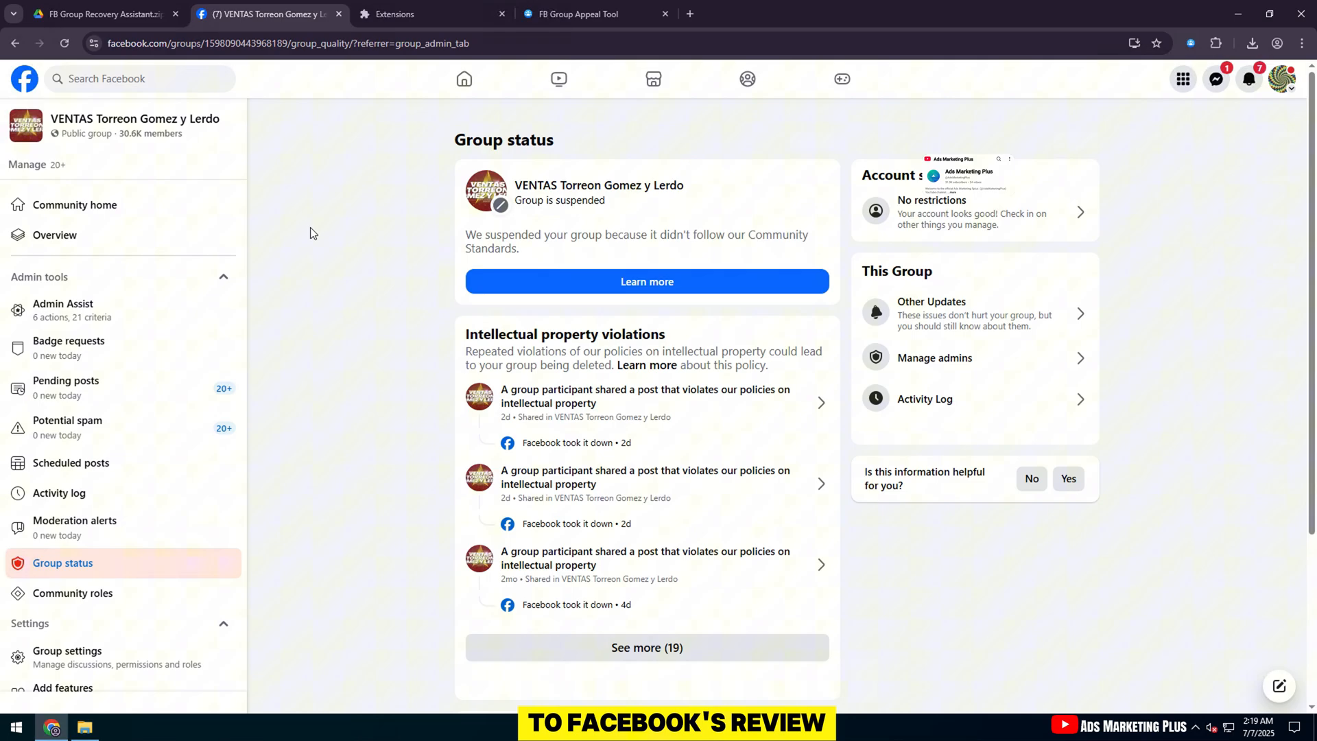
pyautogui.click(64, 43)
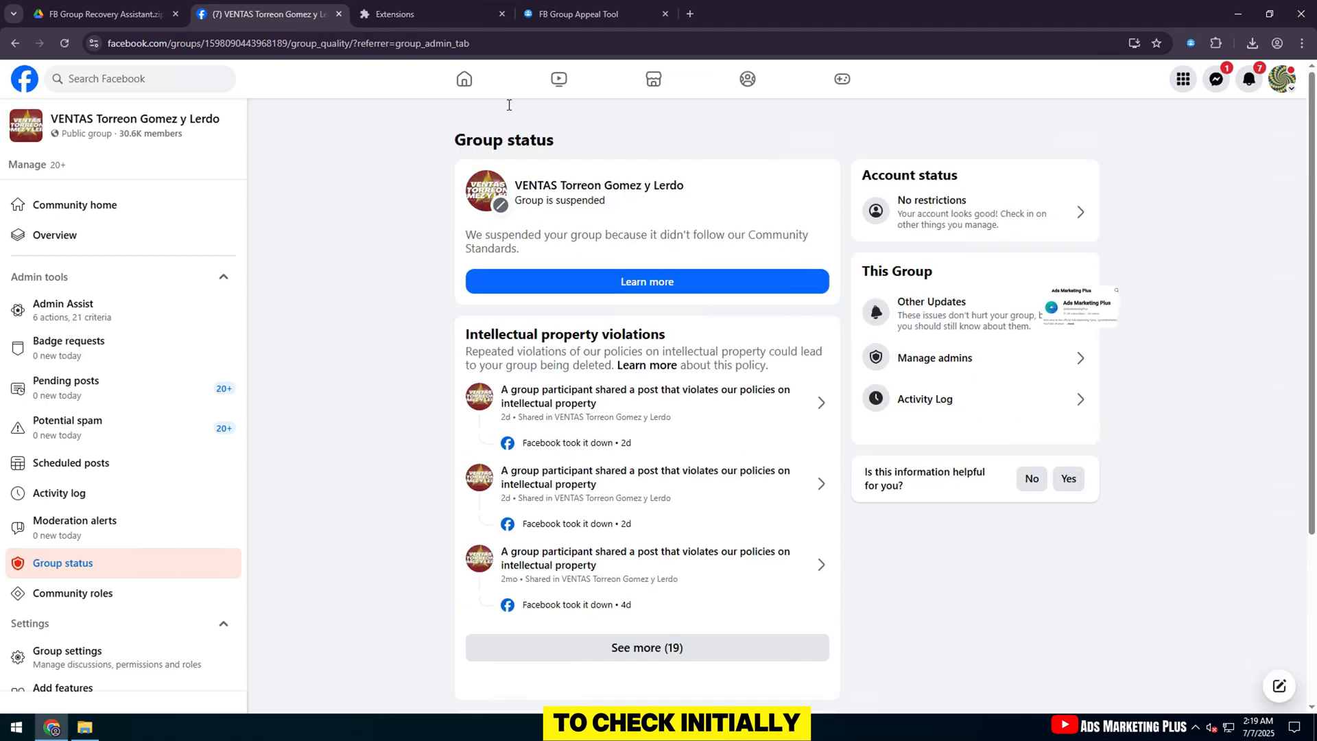
pyautogui.click(576, 14)
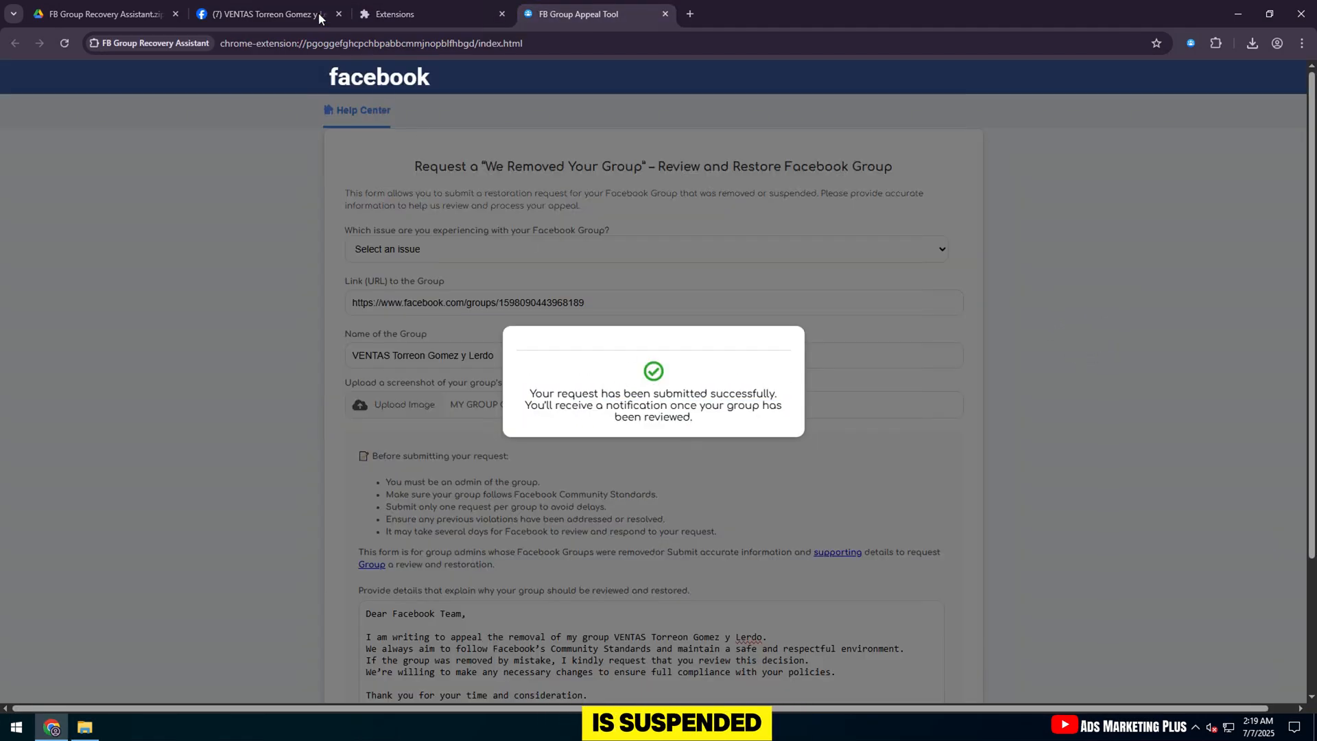
pyautogui.click(269, 14)
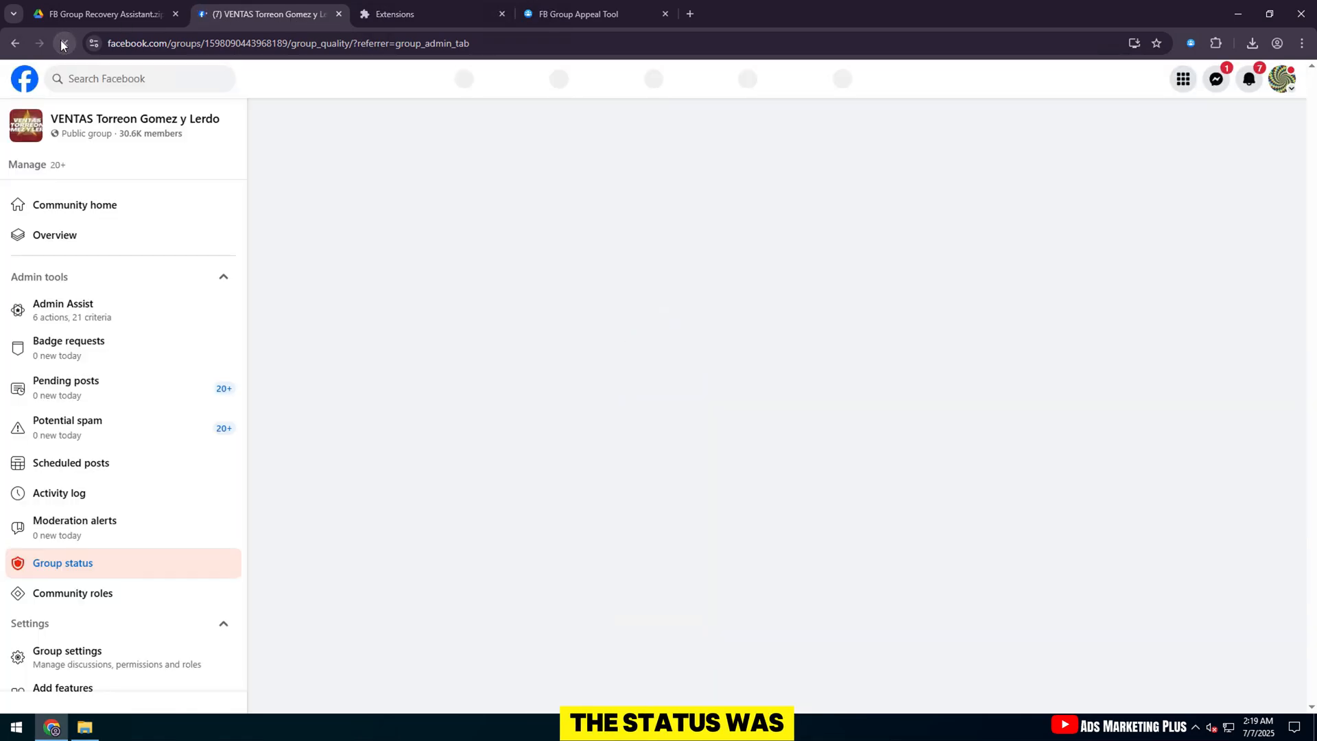
pyautogui.click(65, 44)
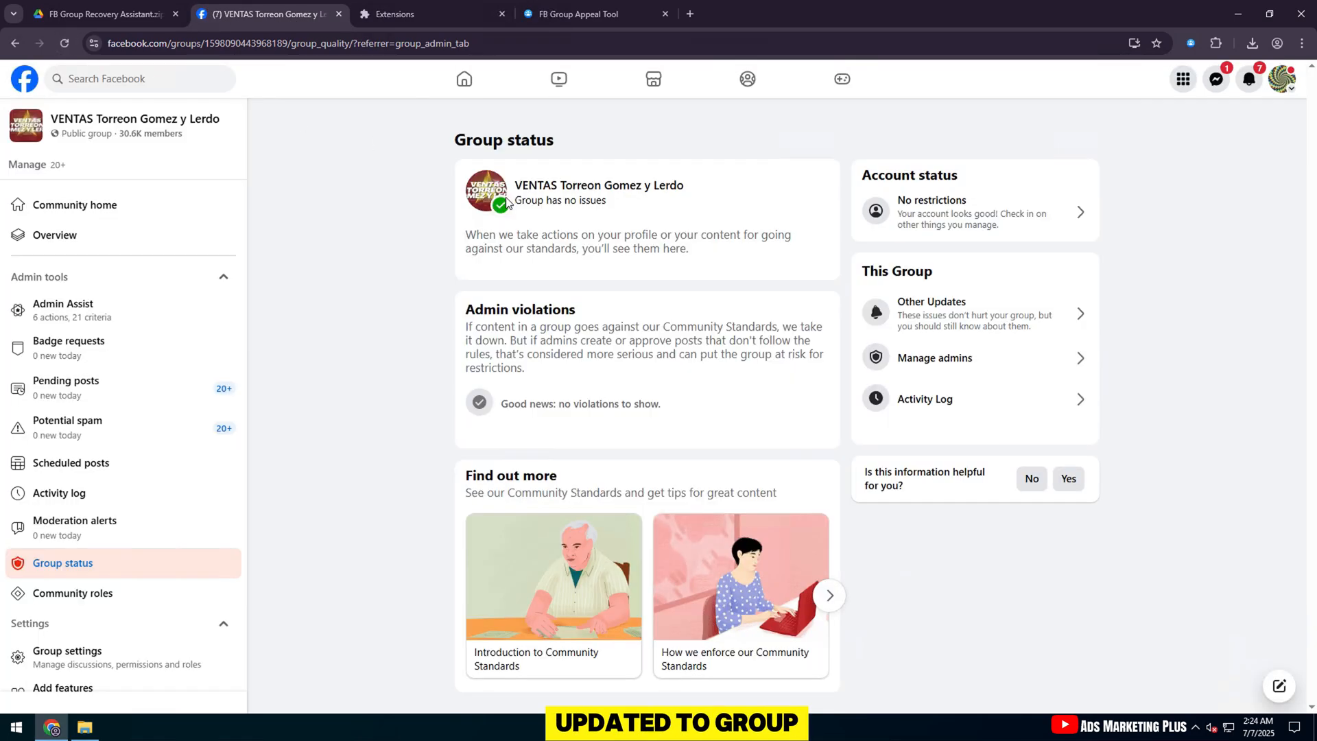